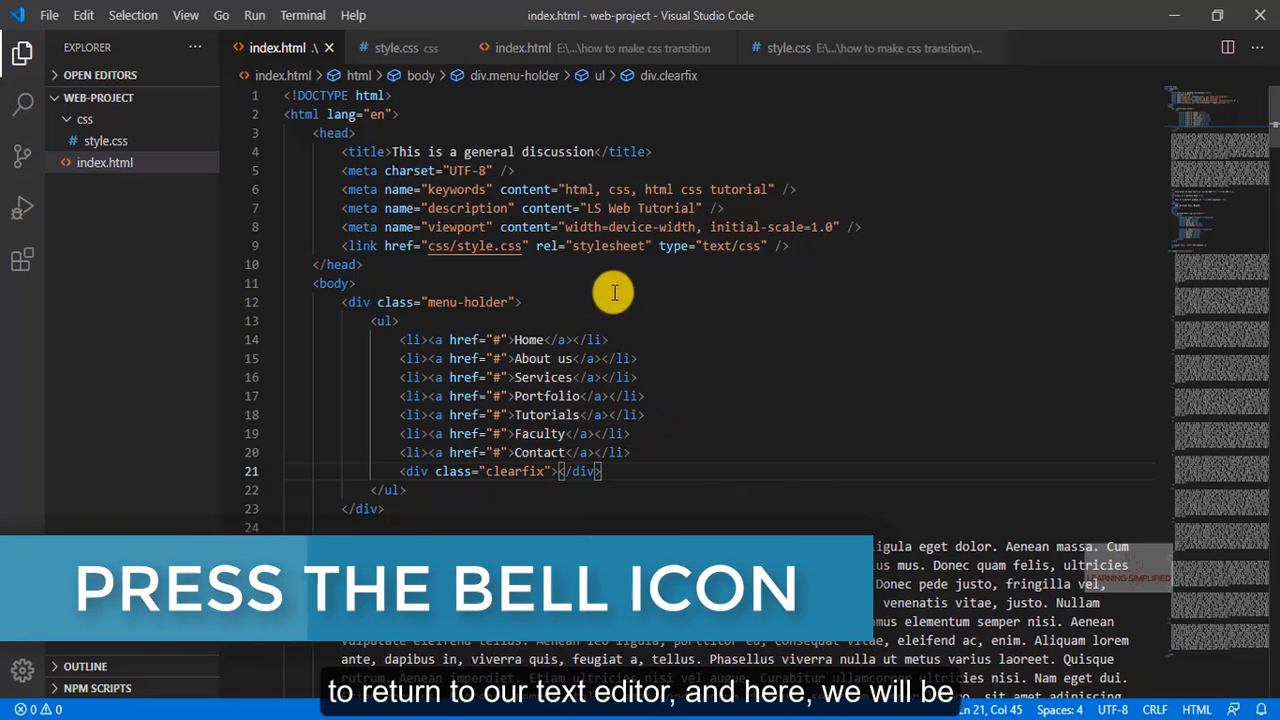
mouse_move(488, 170)
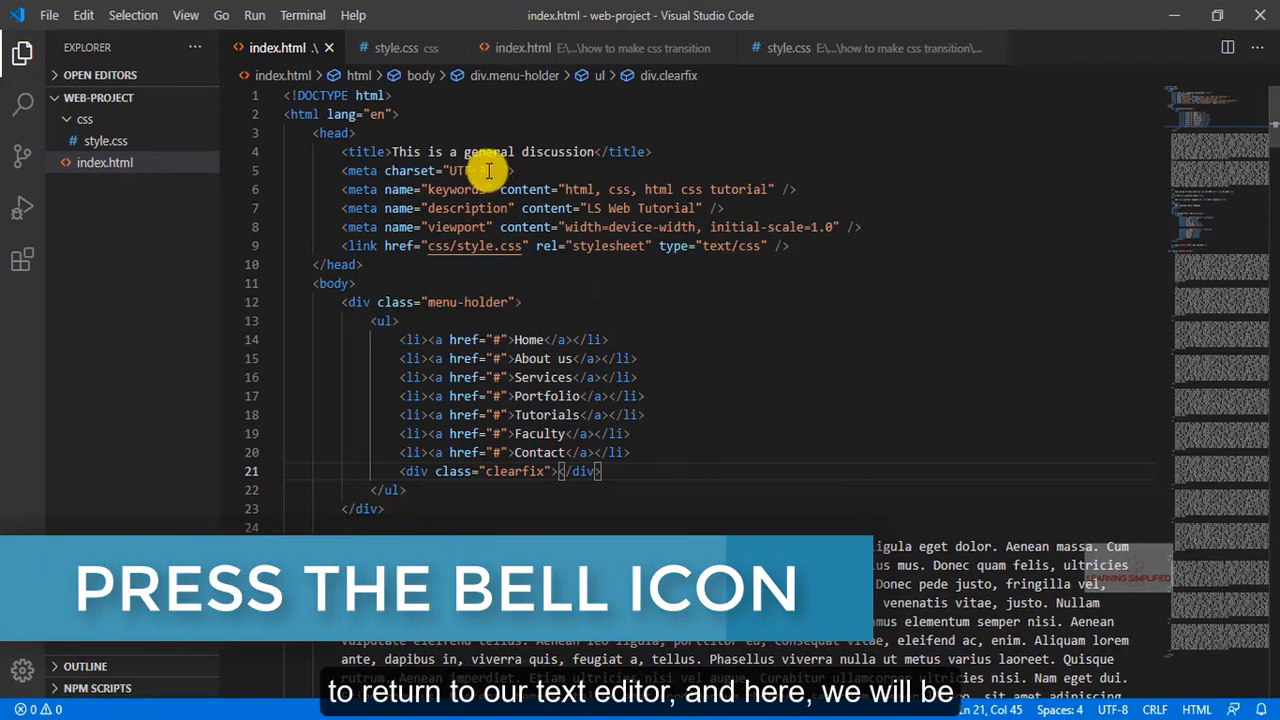
Step: Create a .menu-holder ul li a:hover rule in style.css below the menu link rule
click(396, 48)
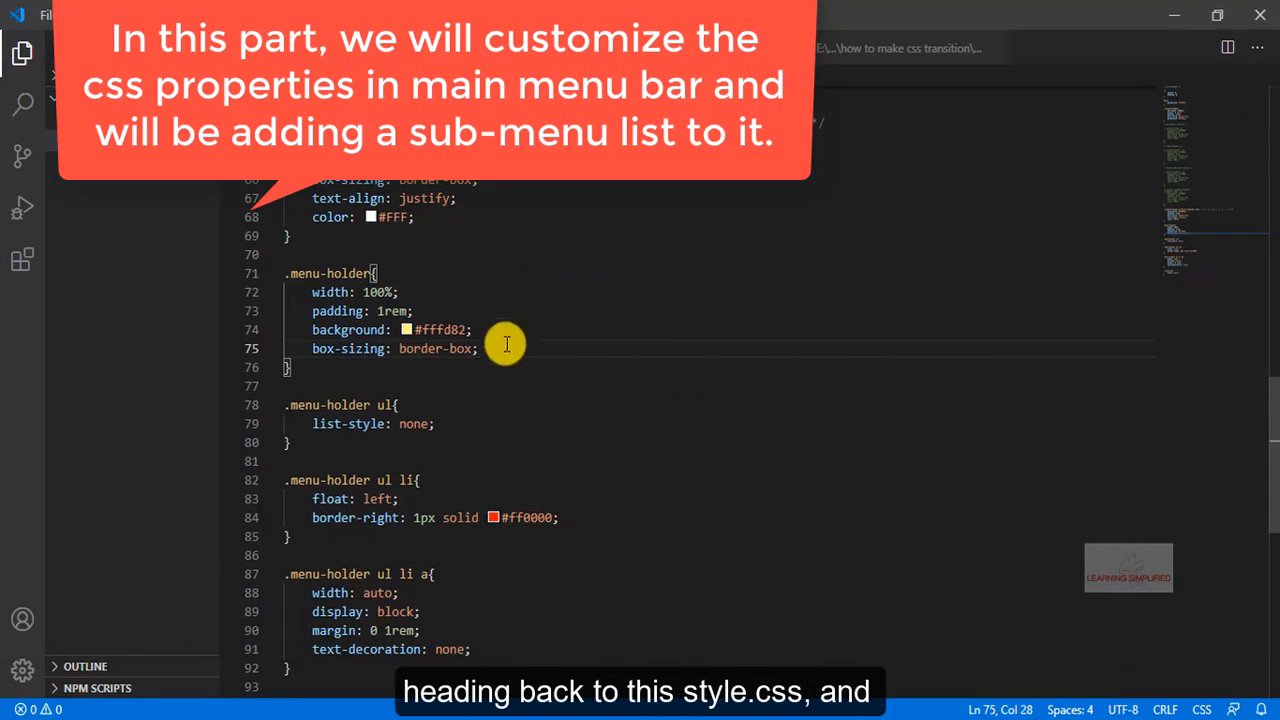
scroll(down, 3)
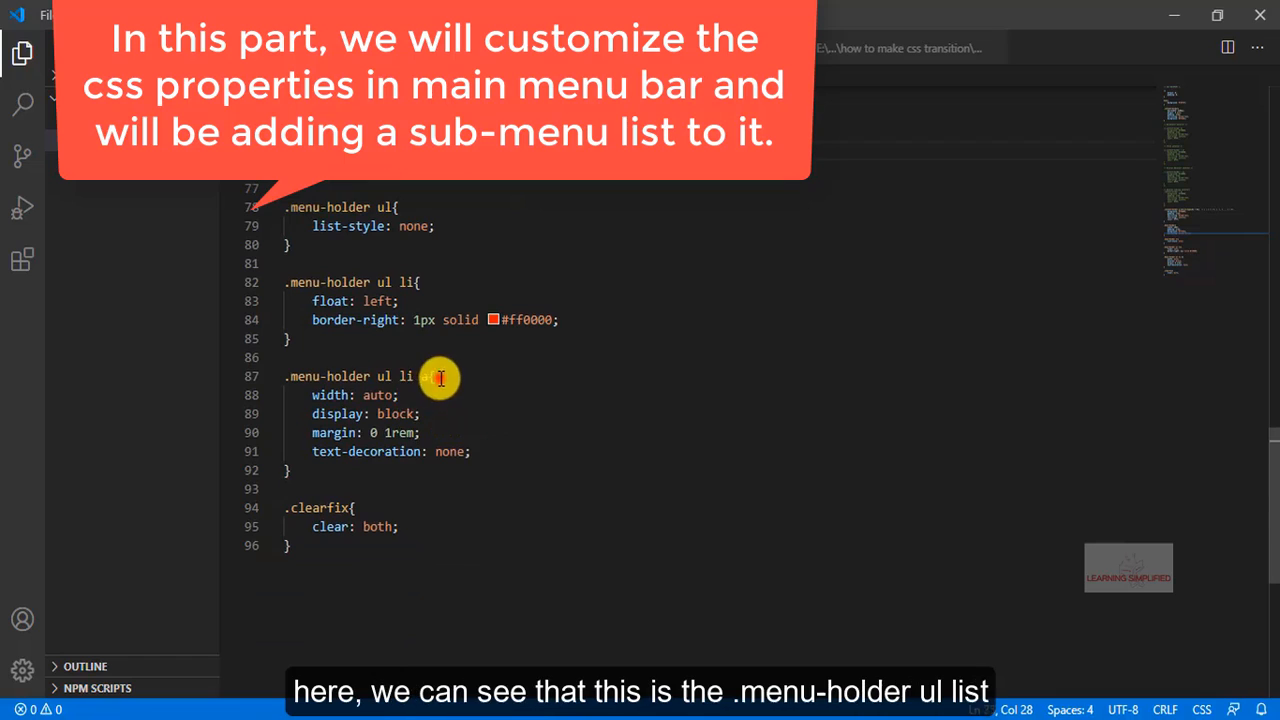
double_click(310, 376)
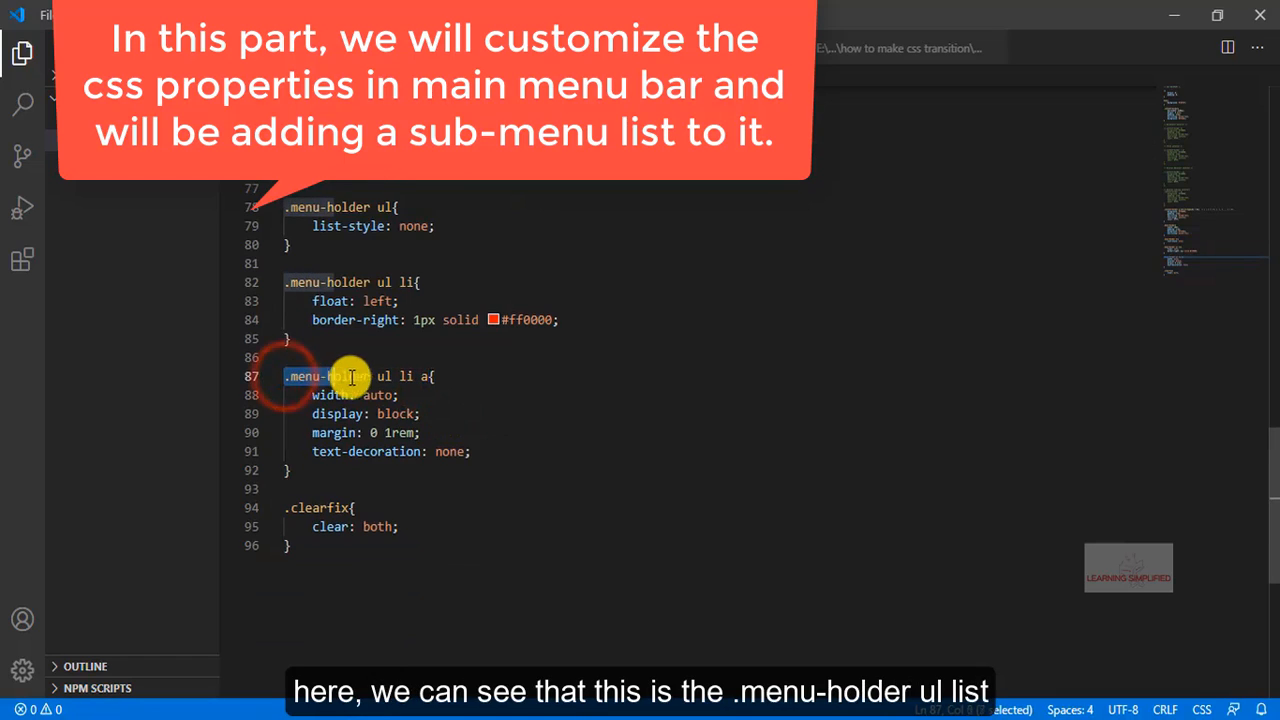
drag(284, 376, 430, 376)
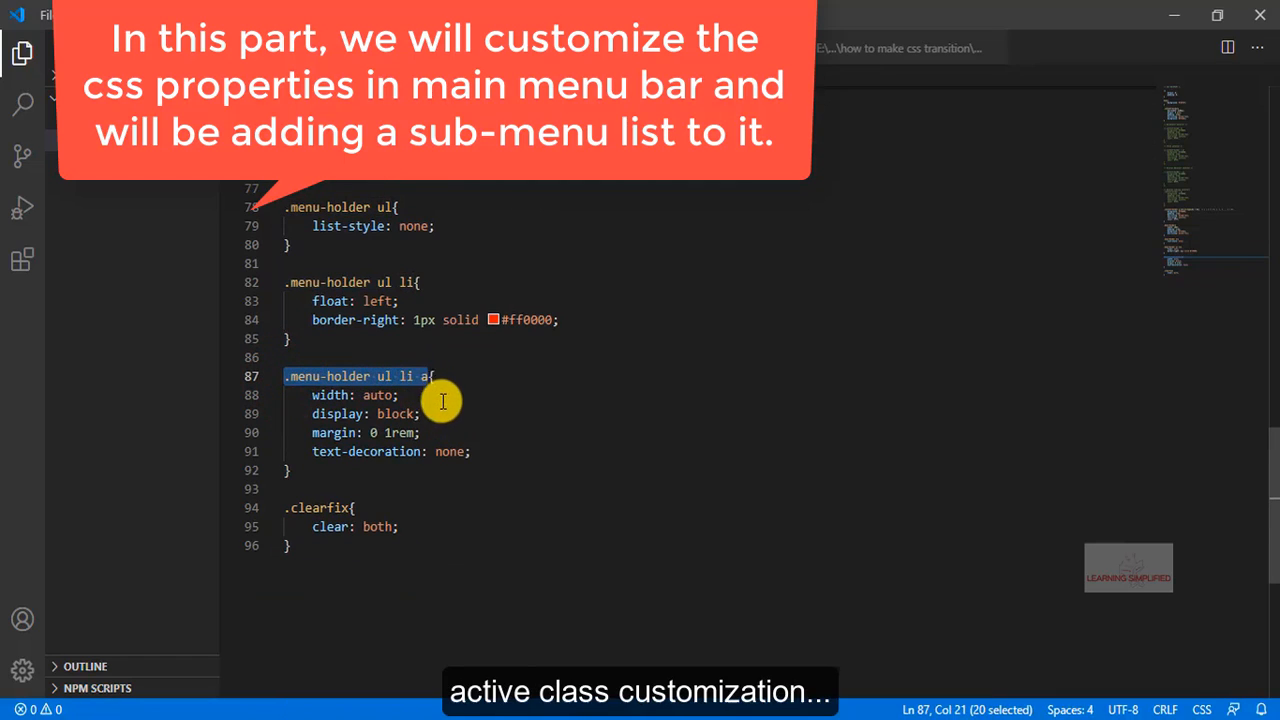
mouse_move(304, 476)
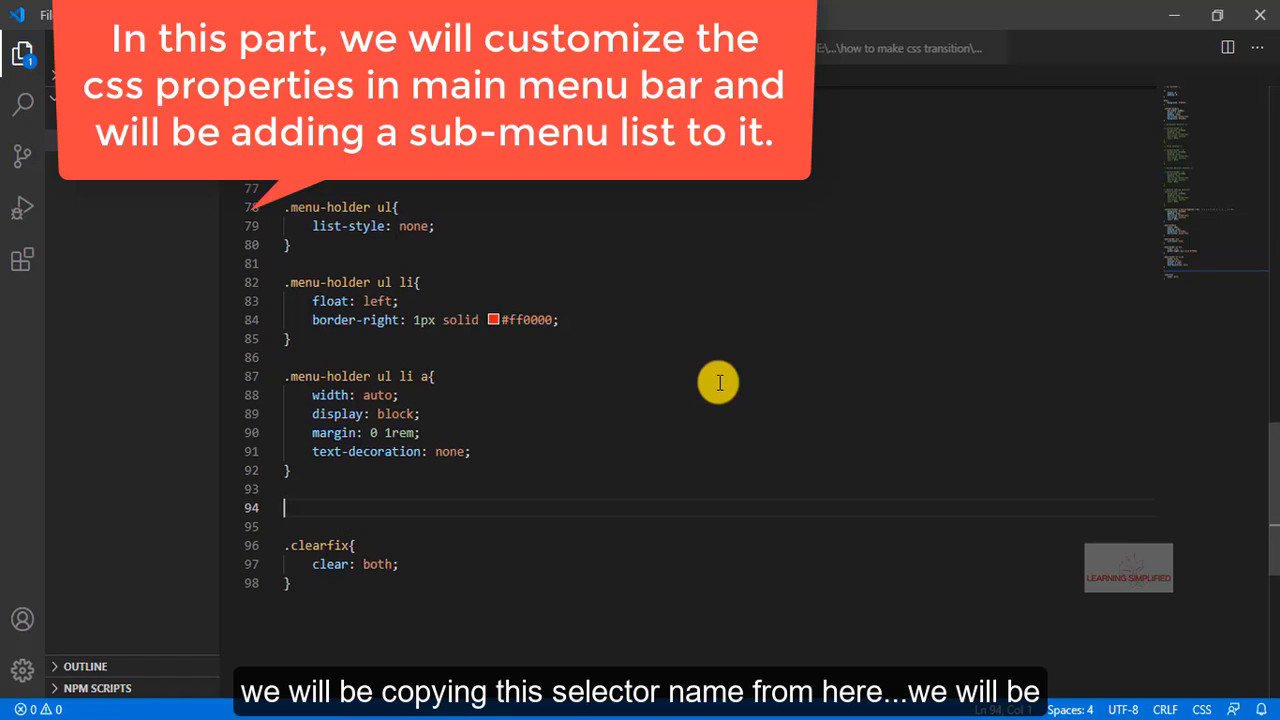
text(.menu-holder ul li a:)
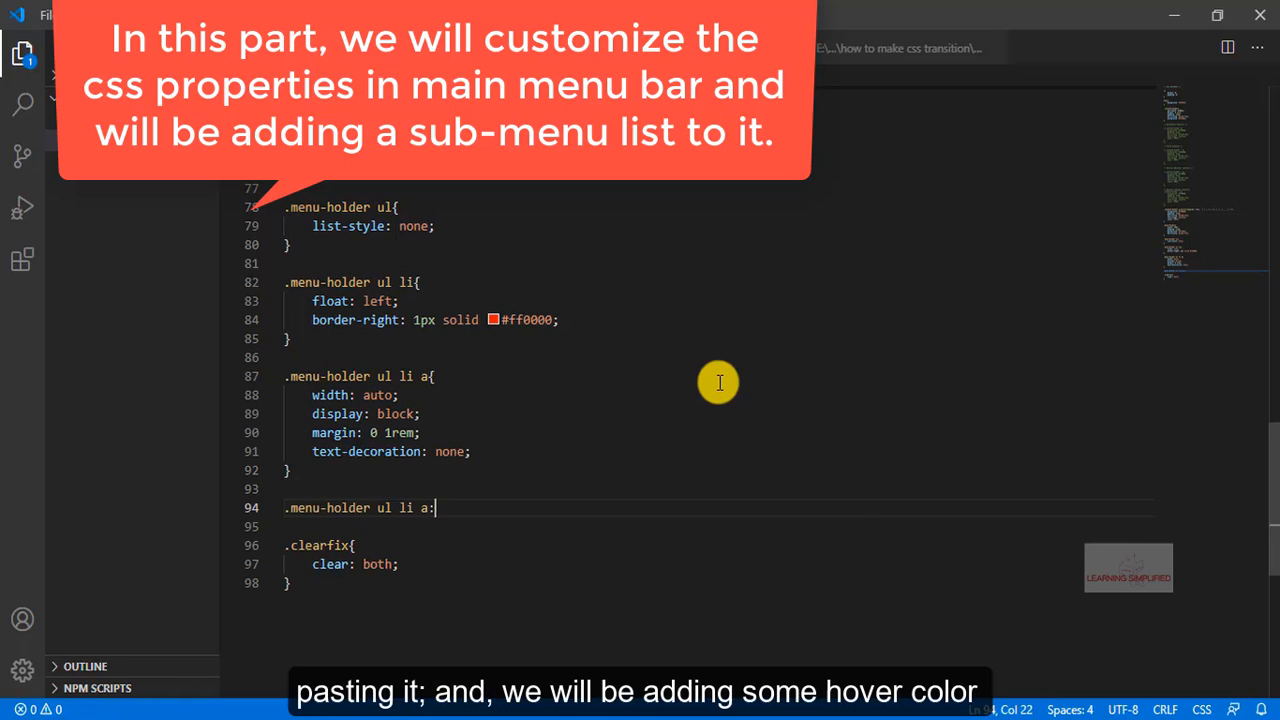
text(hover)
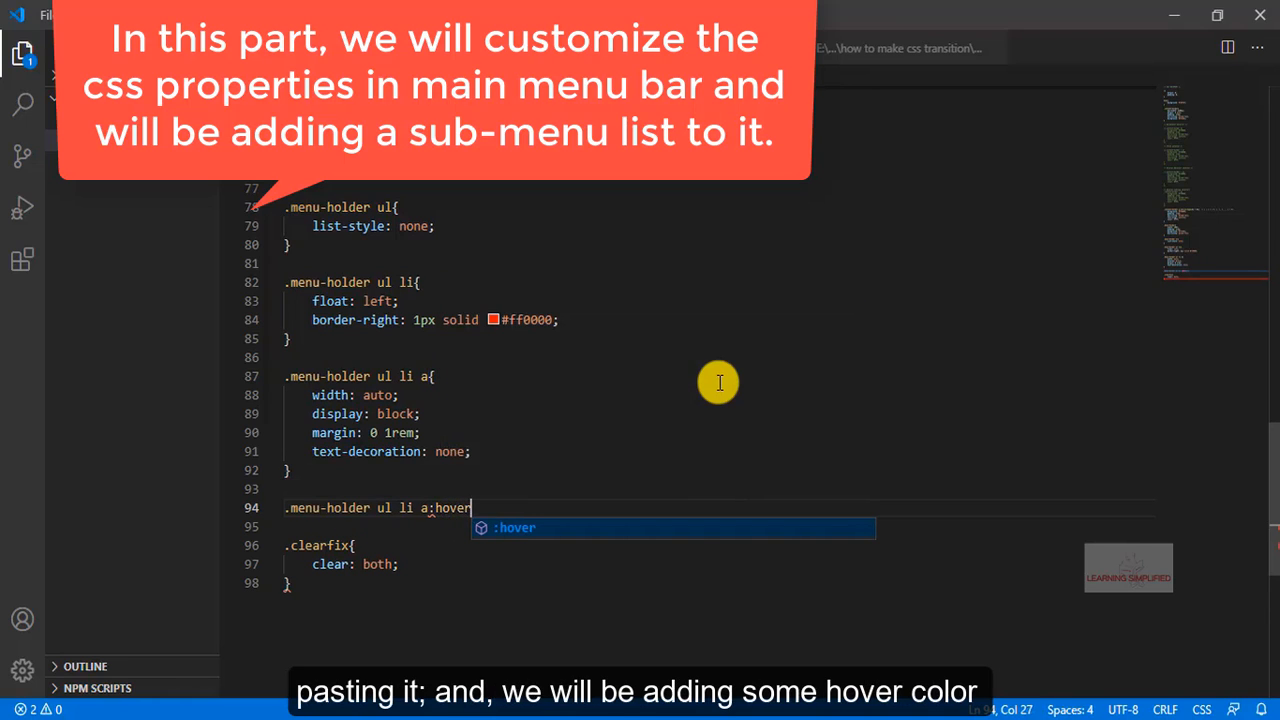
text({)
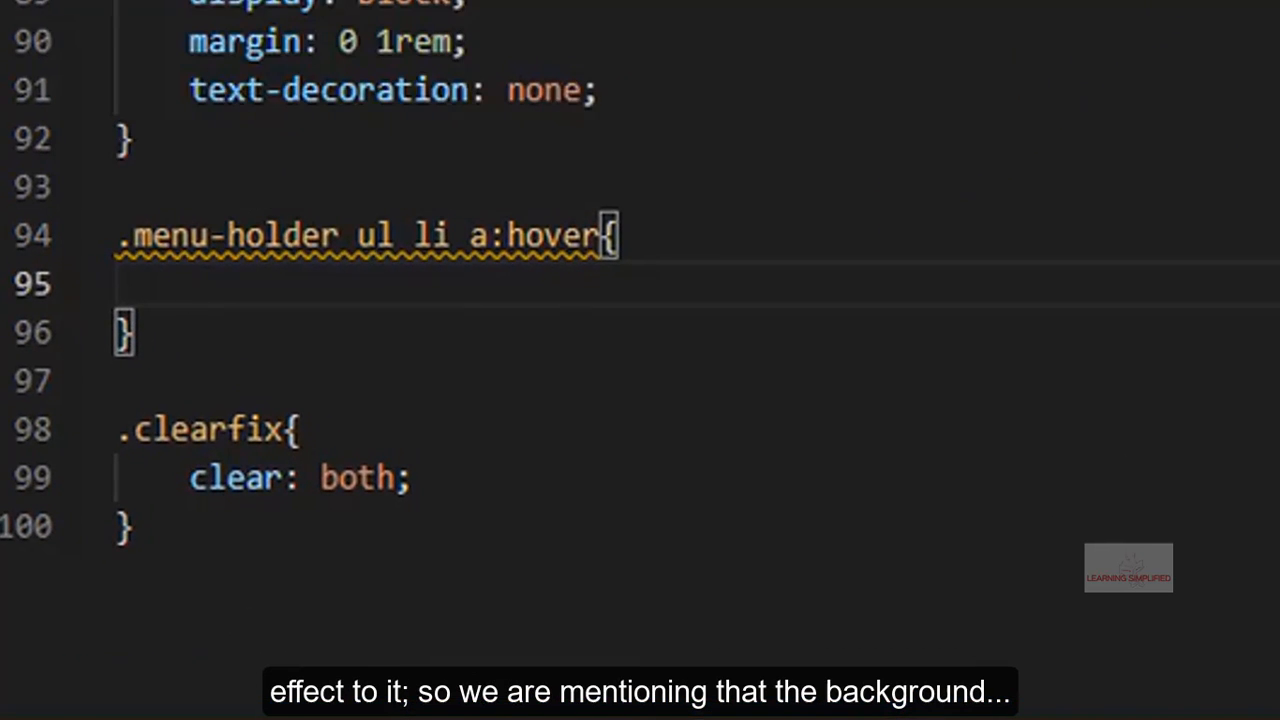
Step: Give the hover rule background #ff0000 and begin a color value starting #FF
text(background: #;)
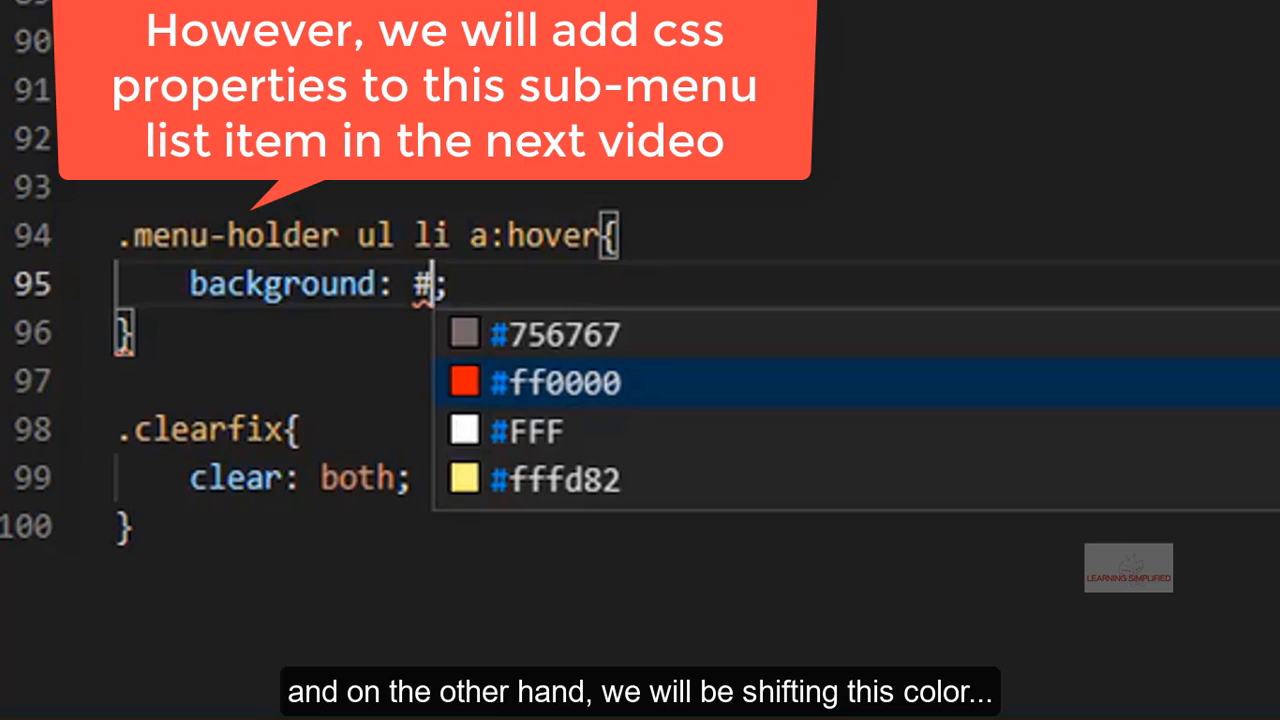
click(552, 382)
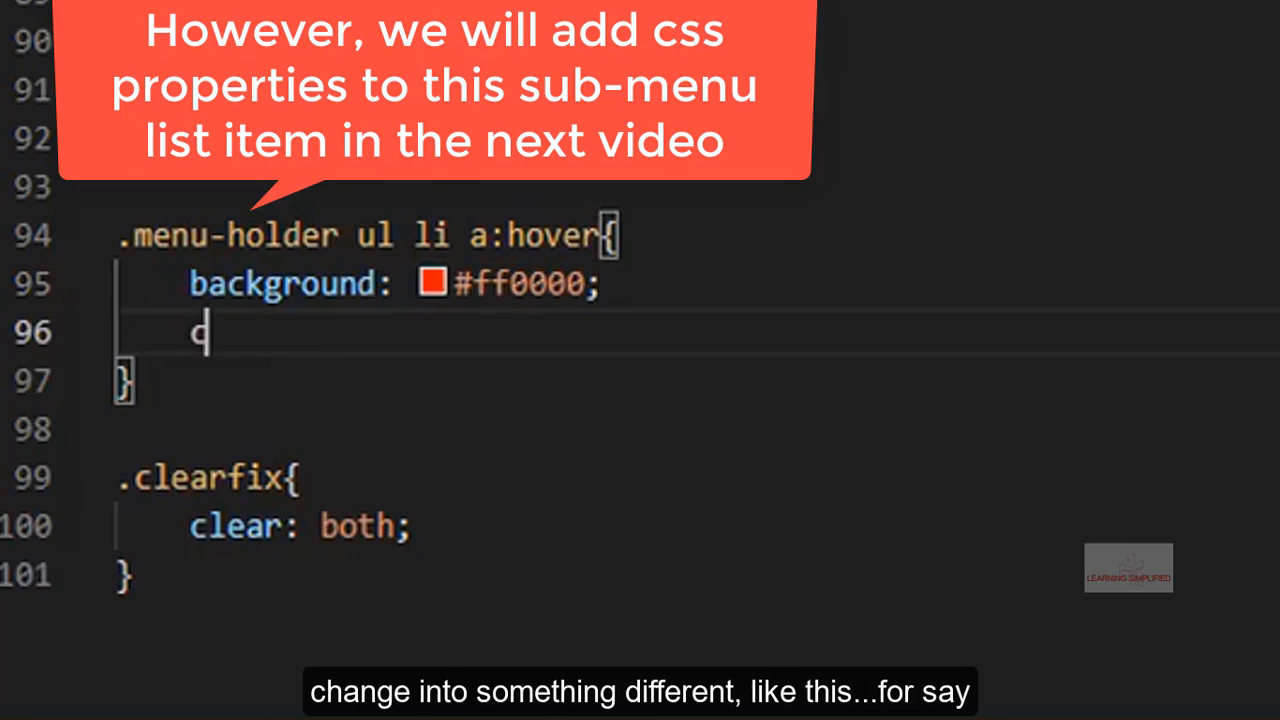
text(olor: #)
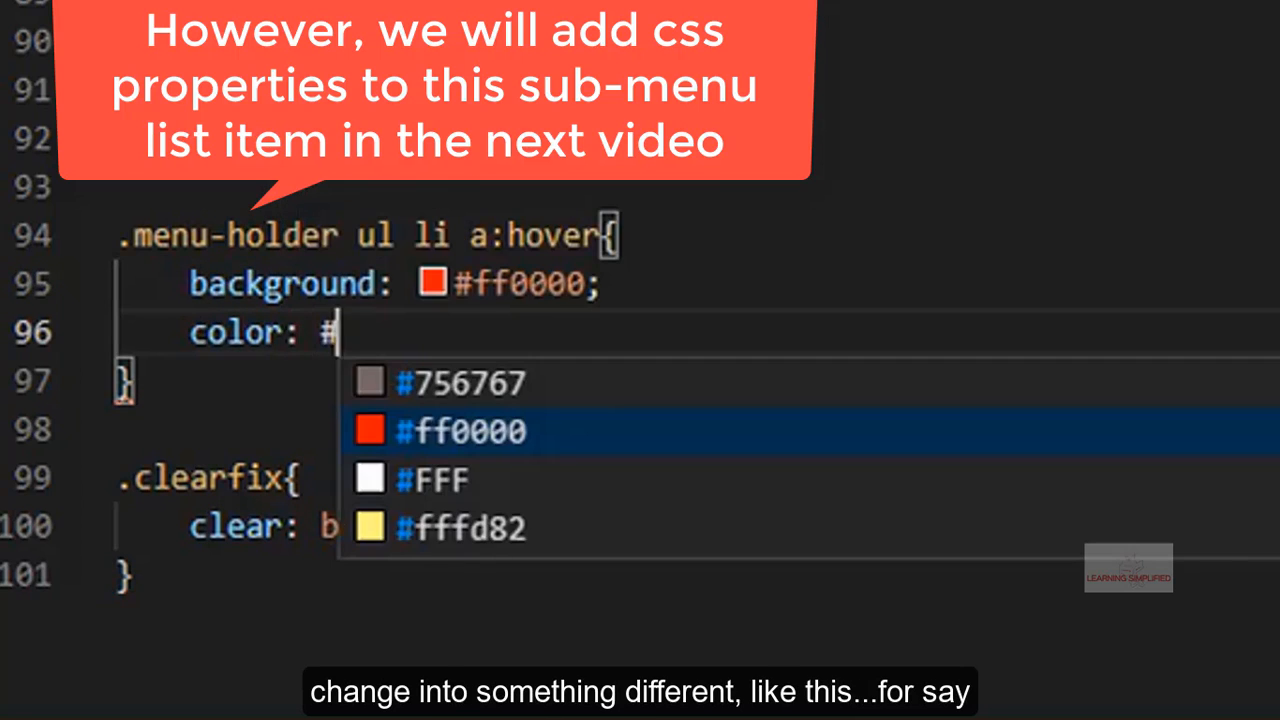
text(FF)
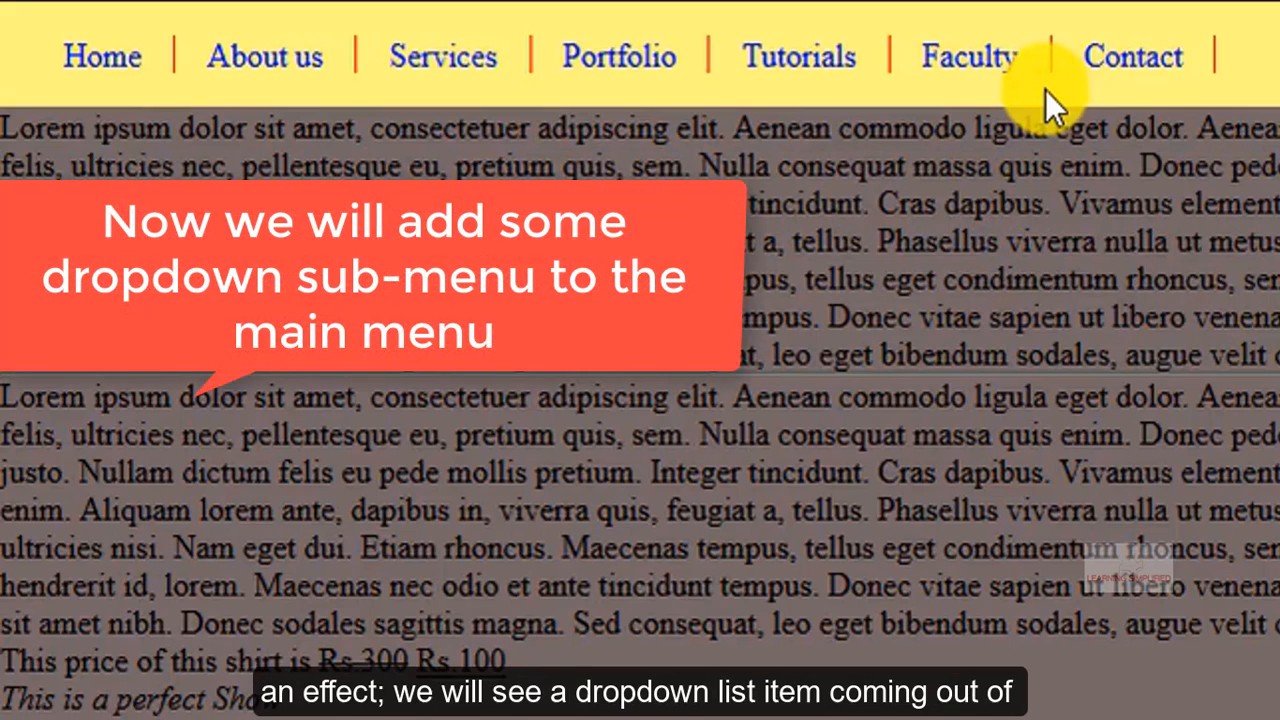
mouse_move(376, 20)
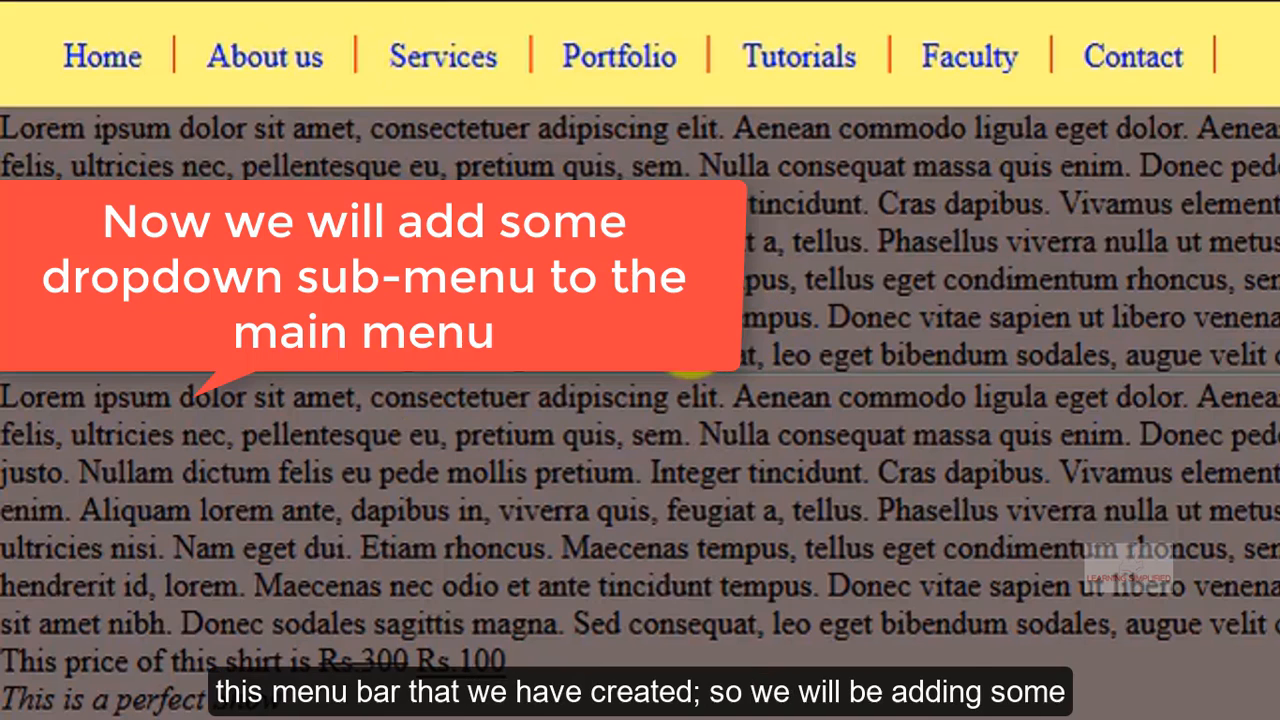
mouse_move(490, 176)
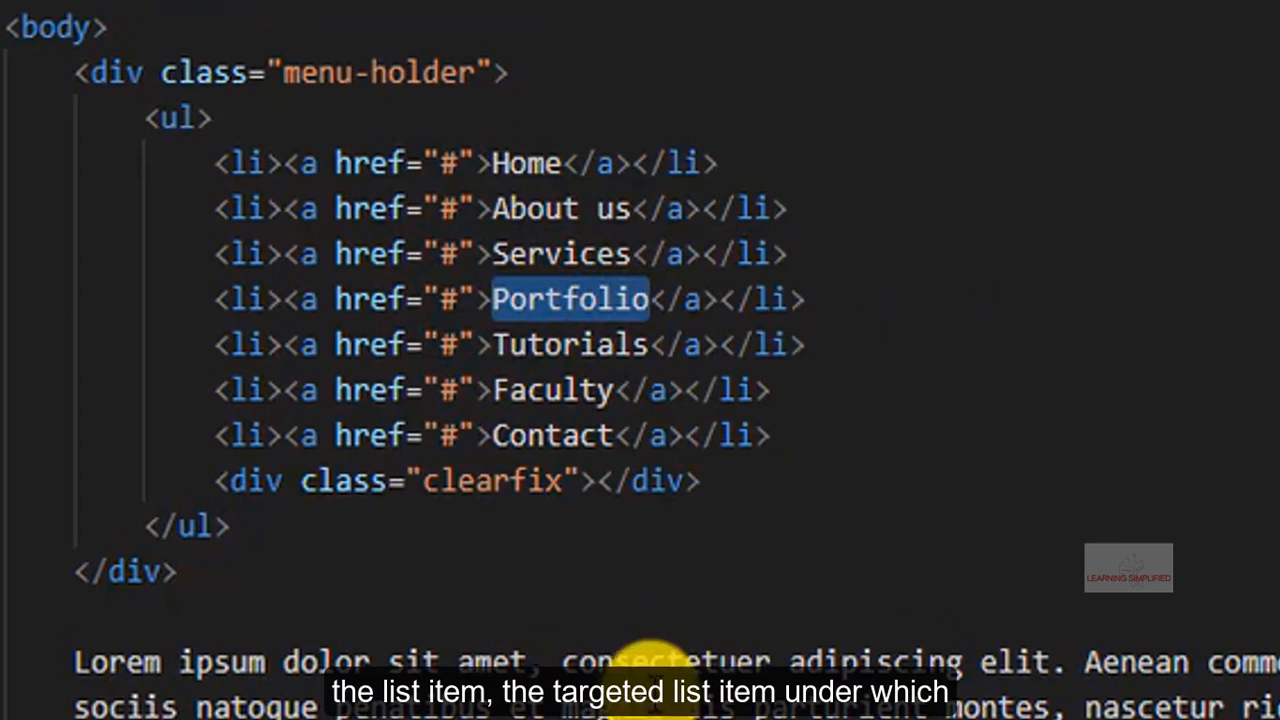
mouse_move(1044, 378)
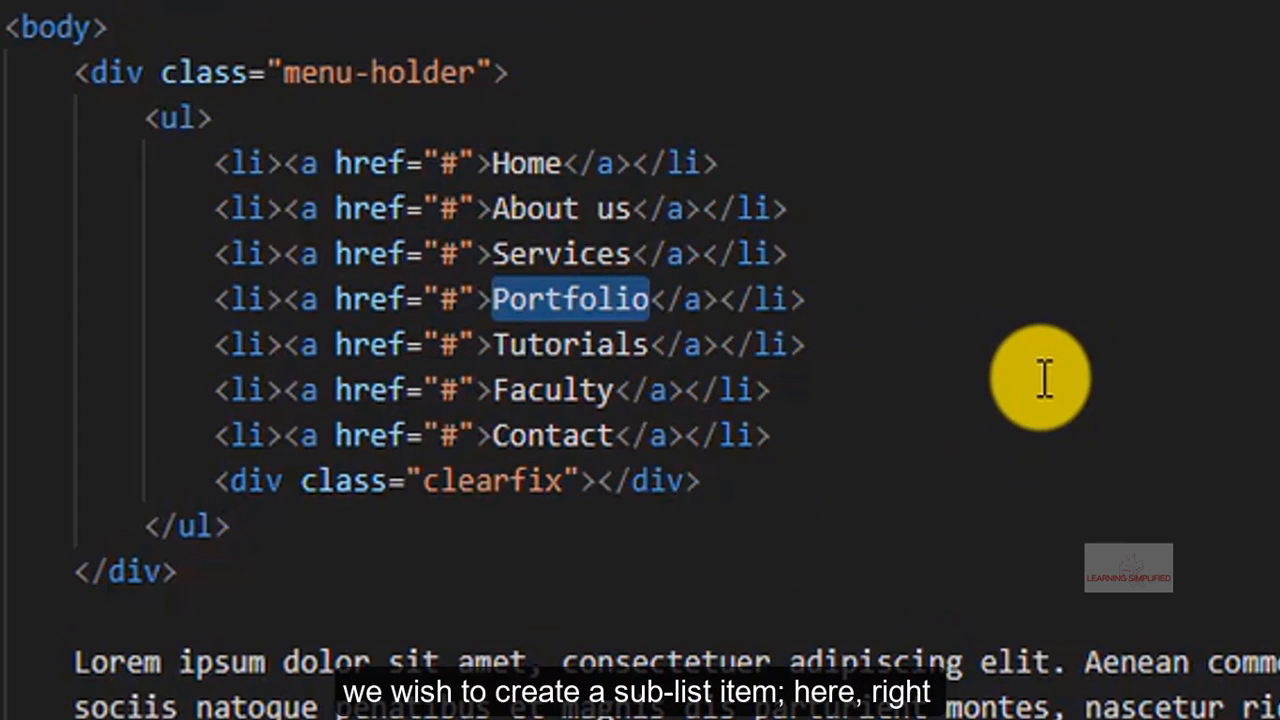
mouse_move(650, 298)
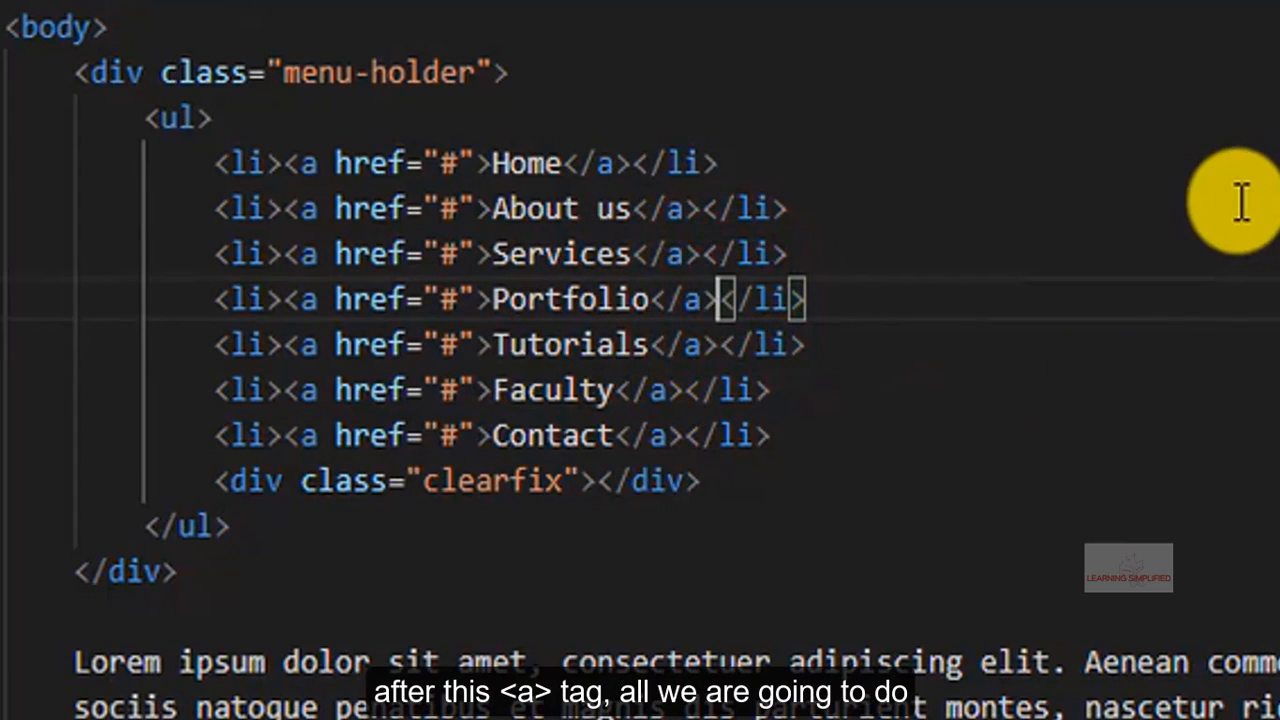
Step: Nest a <ul> with <li><a href> items inside the Portfolio list item in index.html
key(Enter)
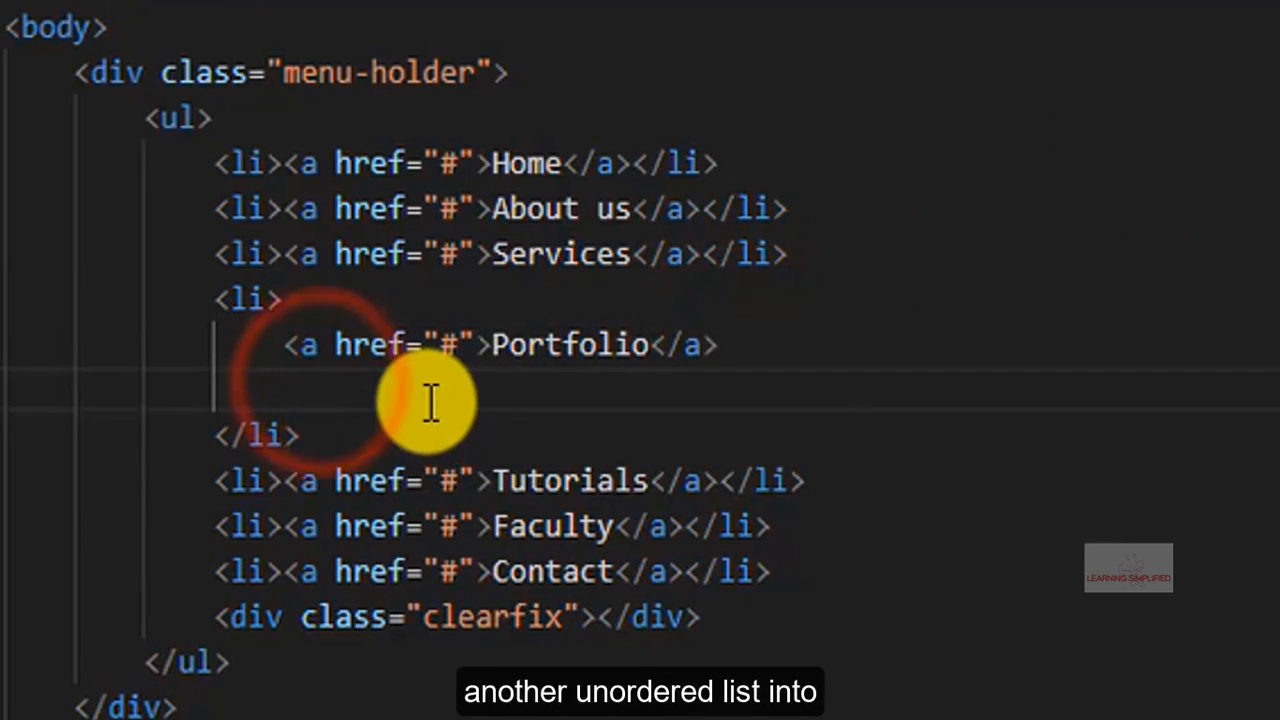
text(<ul)
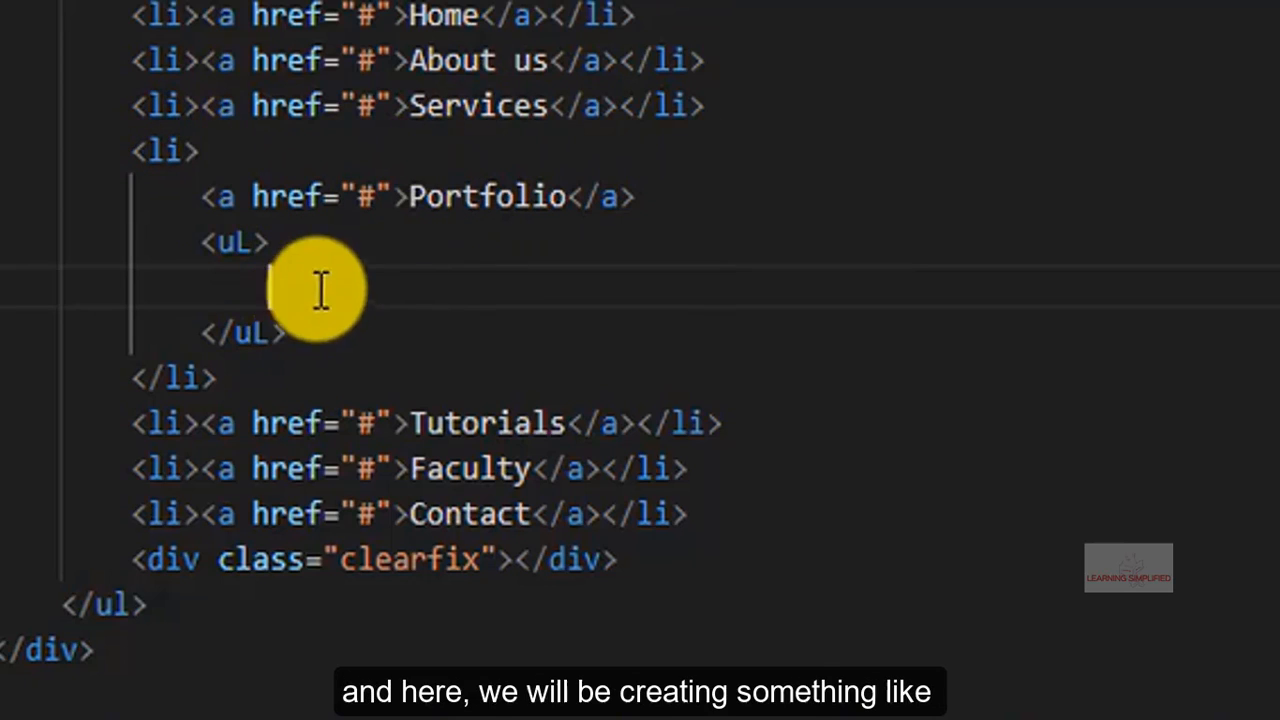
text(<li></li>)
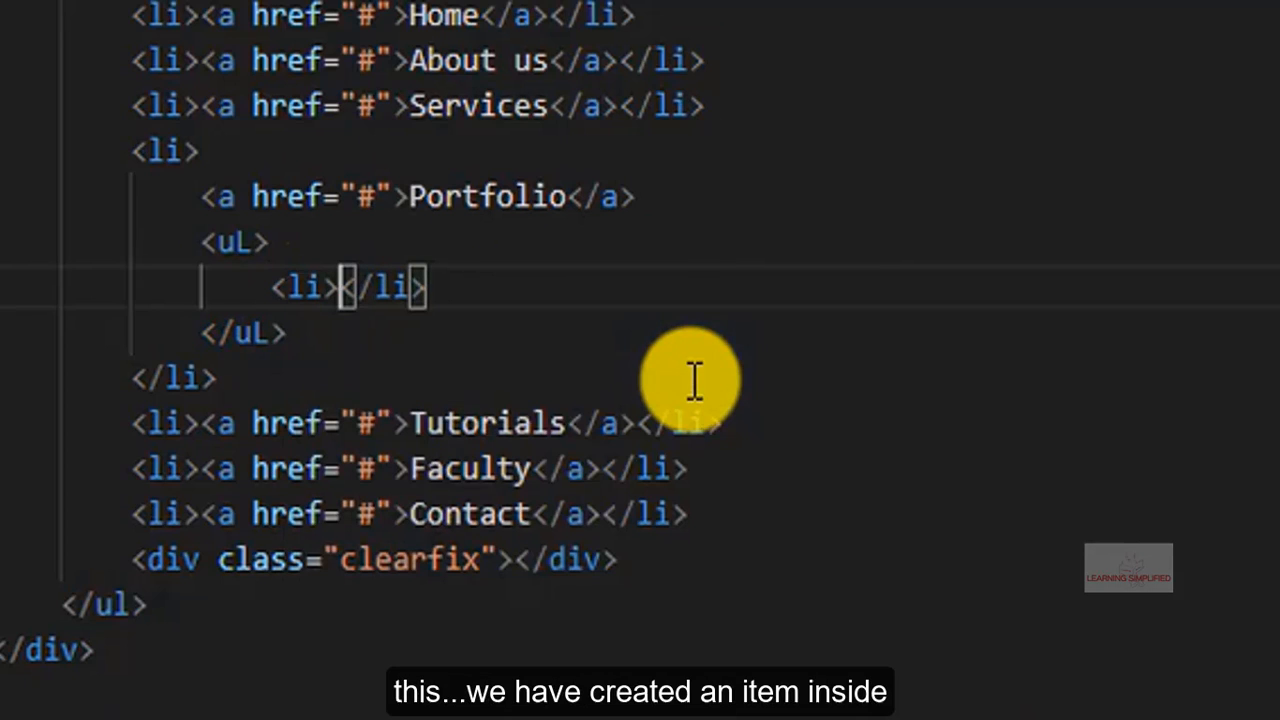
text(<a href=""></a)
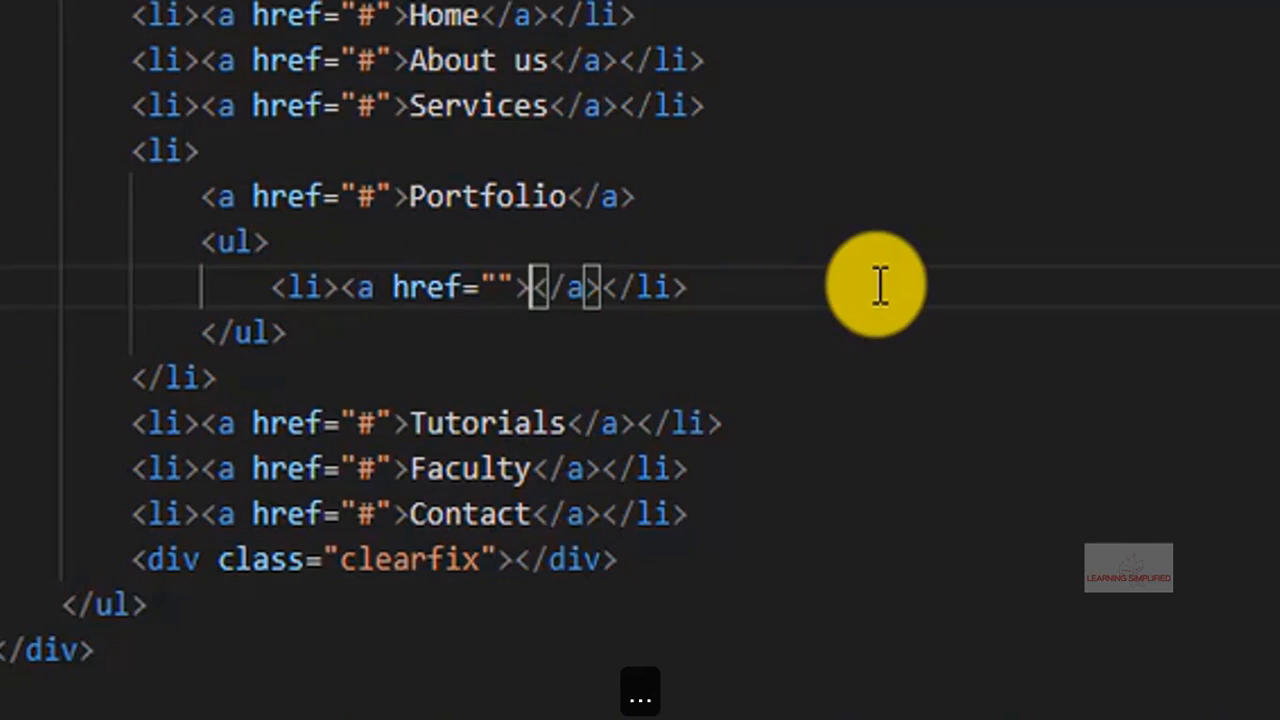
Step: Fill the sub-list links with the labels Web, Faculty and Graphics
text(Web)
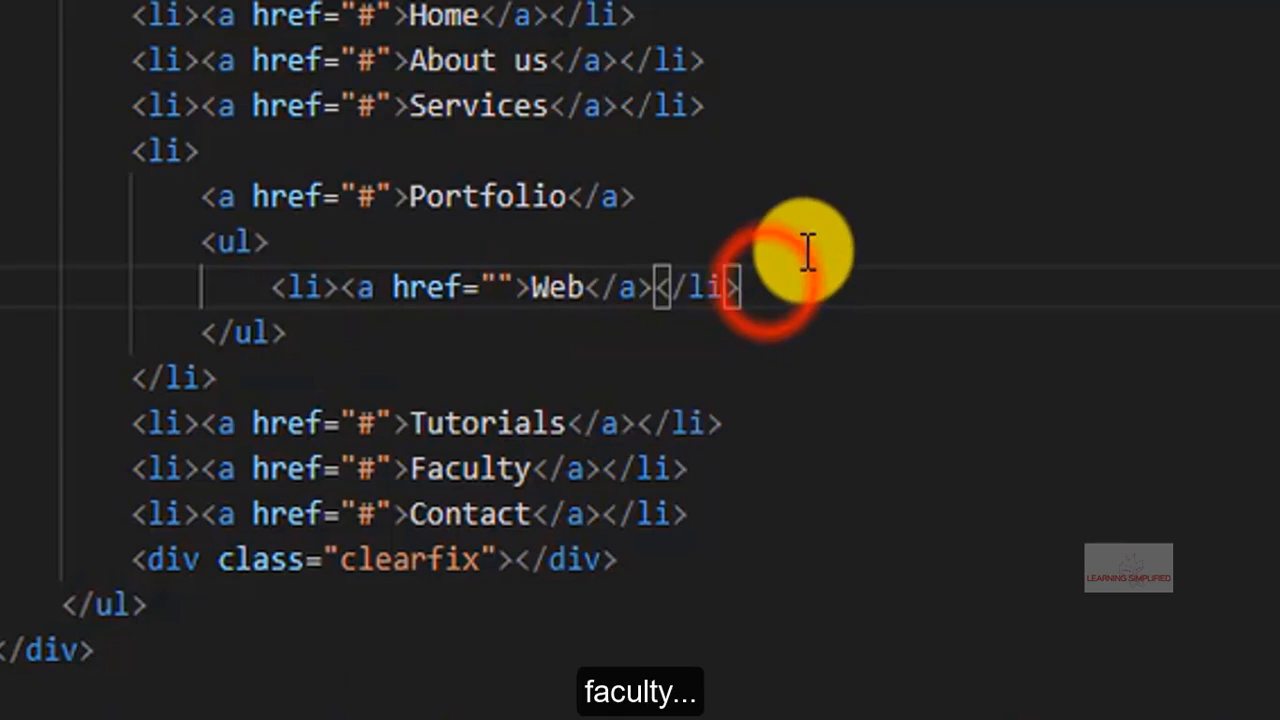
text(F</a></li>)
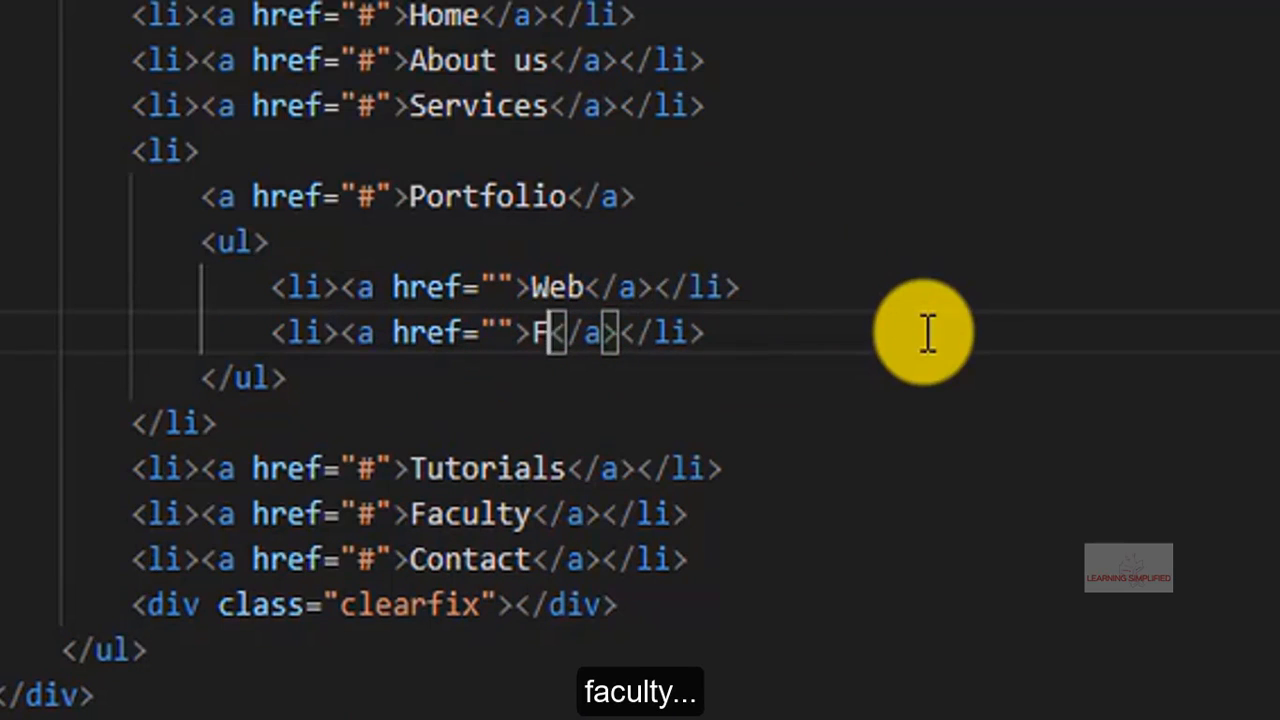
text(aculty)
text(<li><a href=""></a></li>)
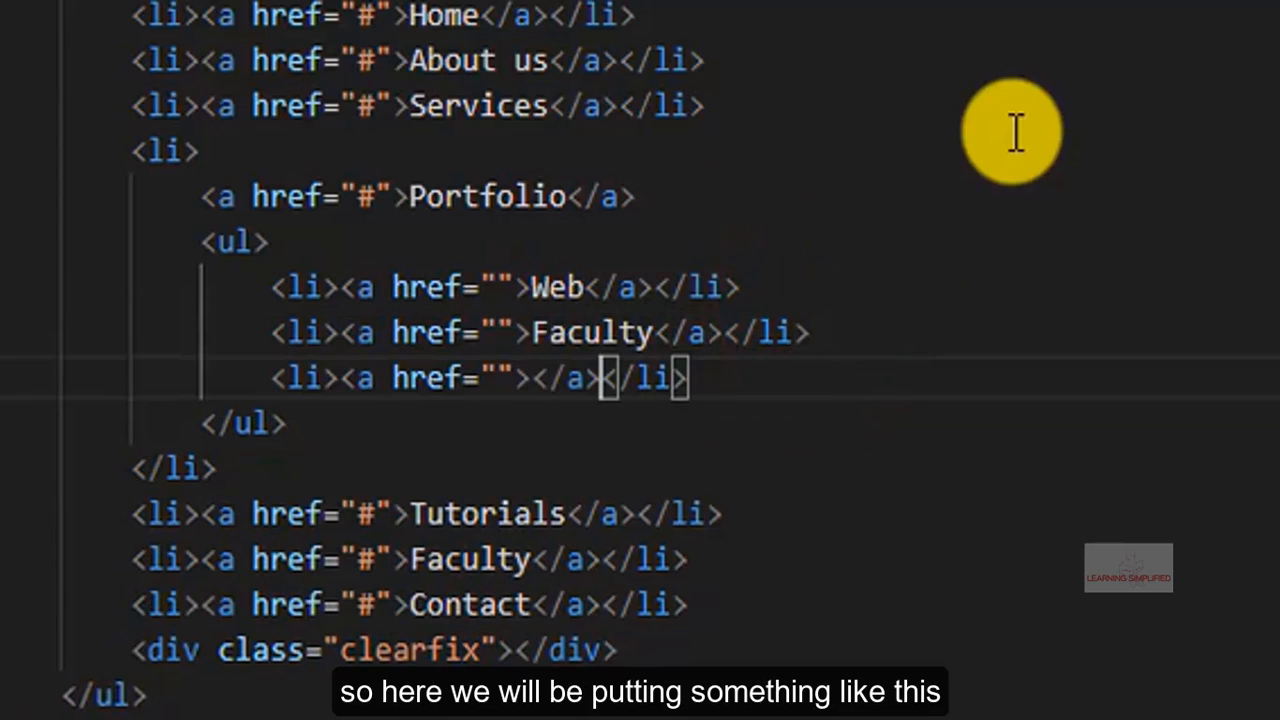
text(Graphic)
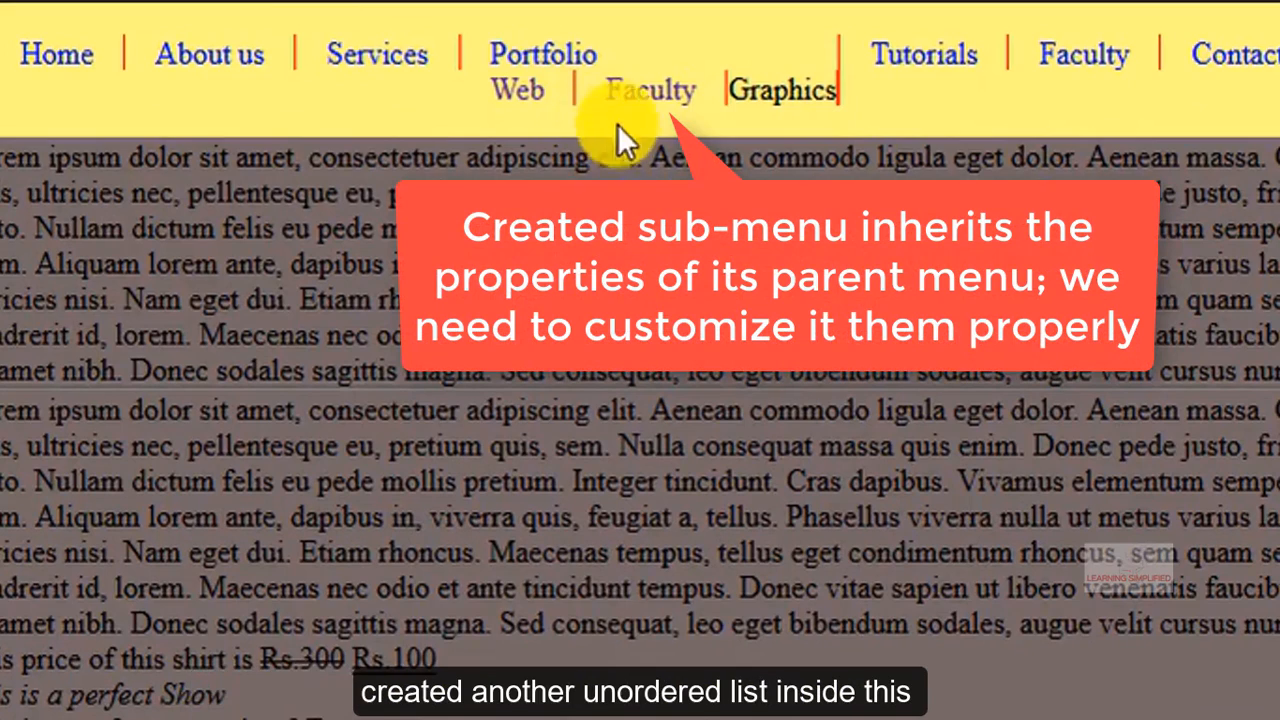
mouse_move(776, 150)
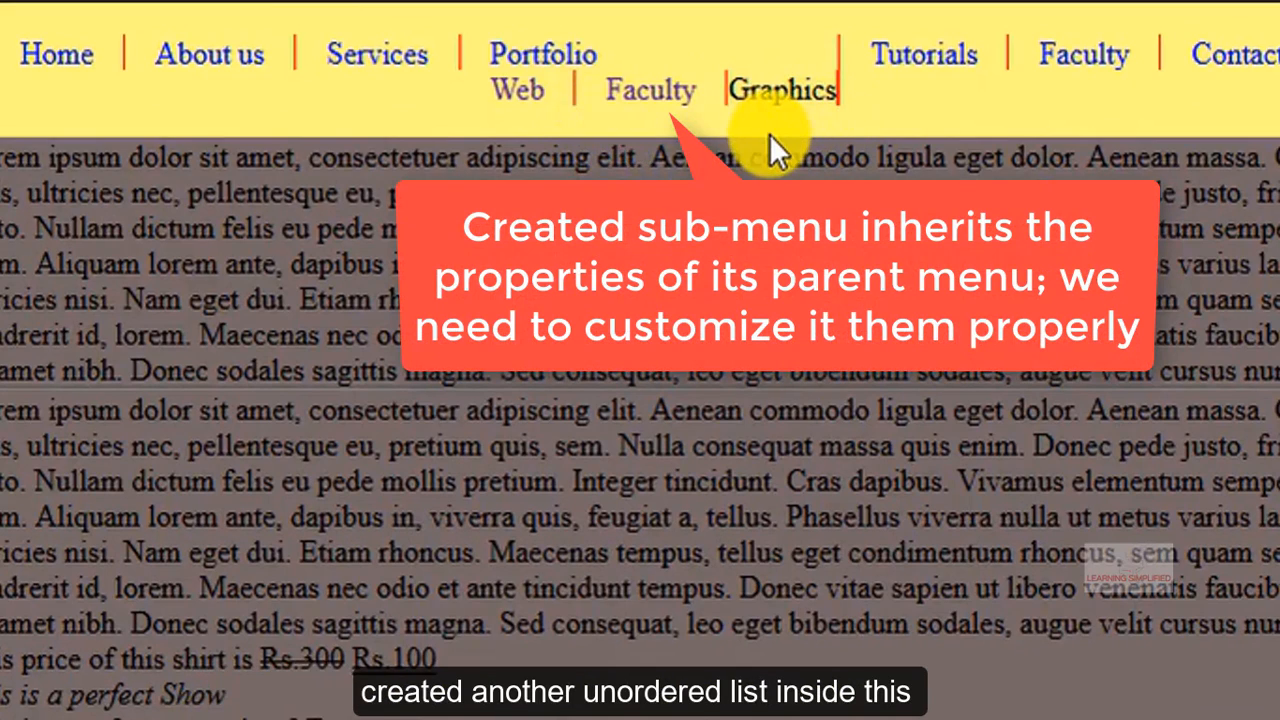
mouse_move(570, 96)
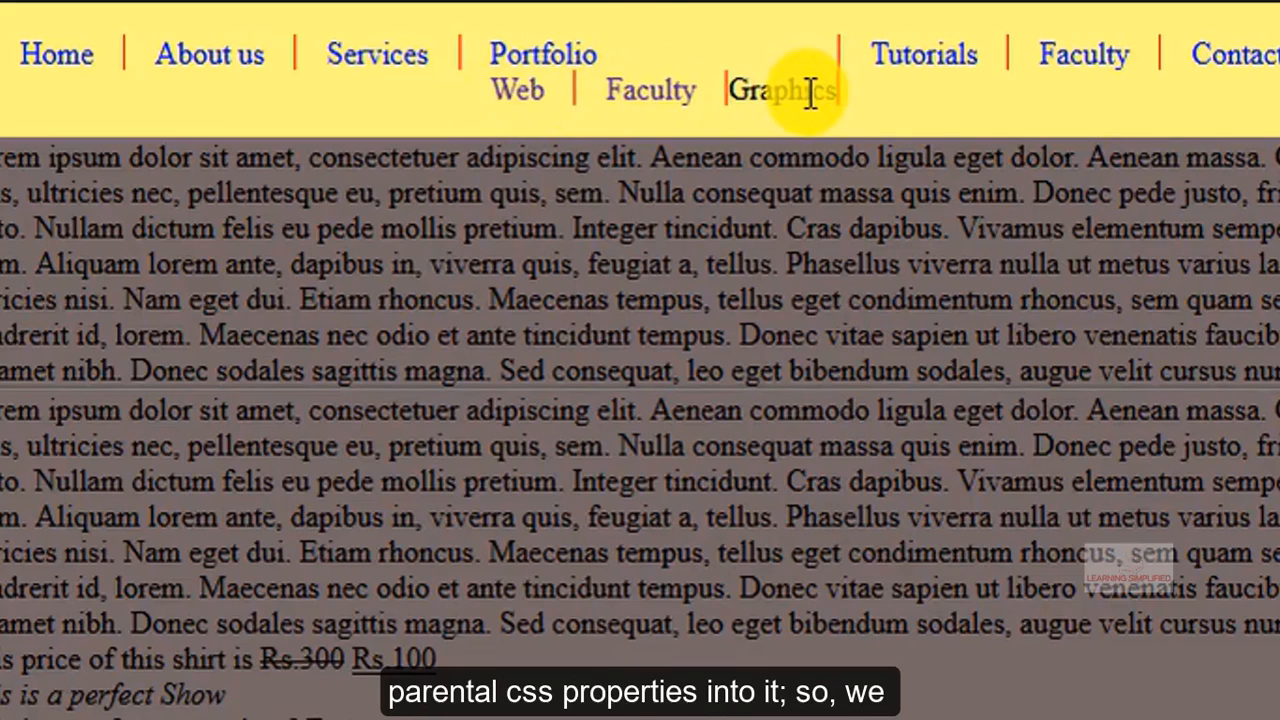
mouse_move(650, 88)
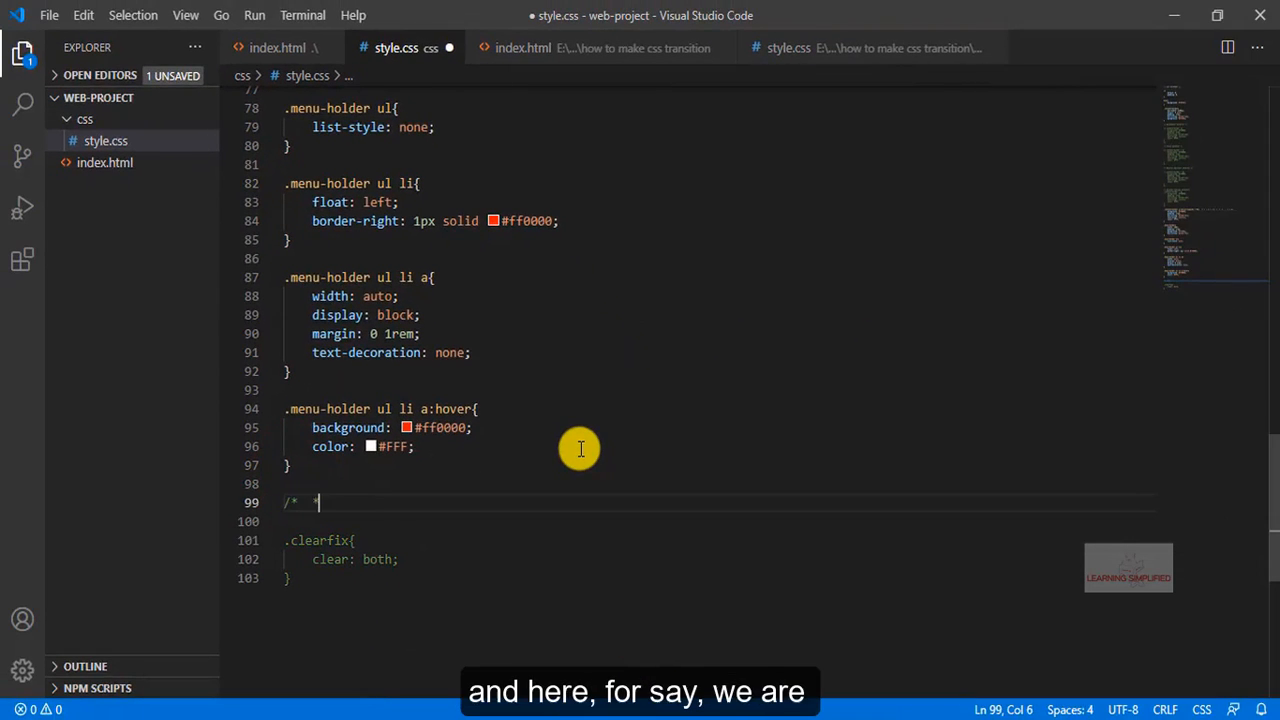
Step: Add a 'The Sub-menu created now' comment and a .menu-holder ul li ul rule, checking the HTML markup
text(The Sub-list item is been)
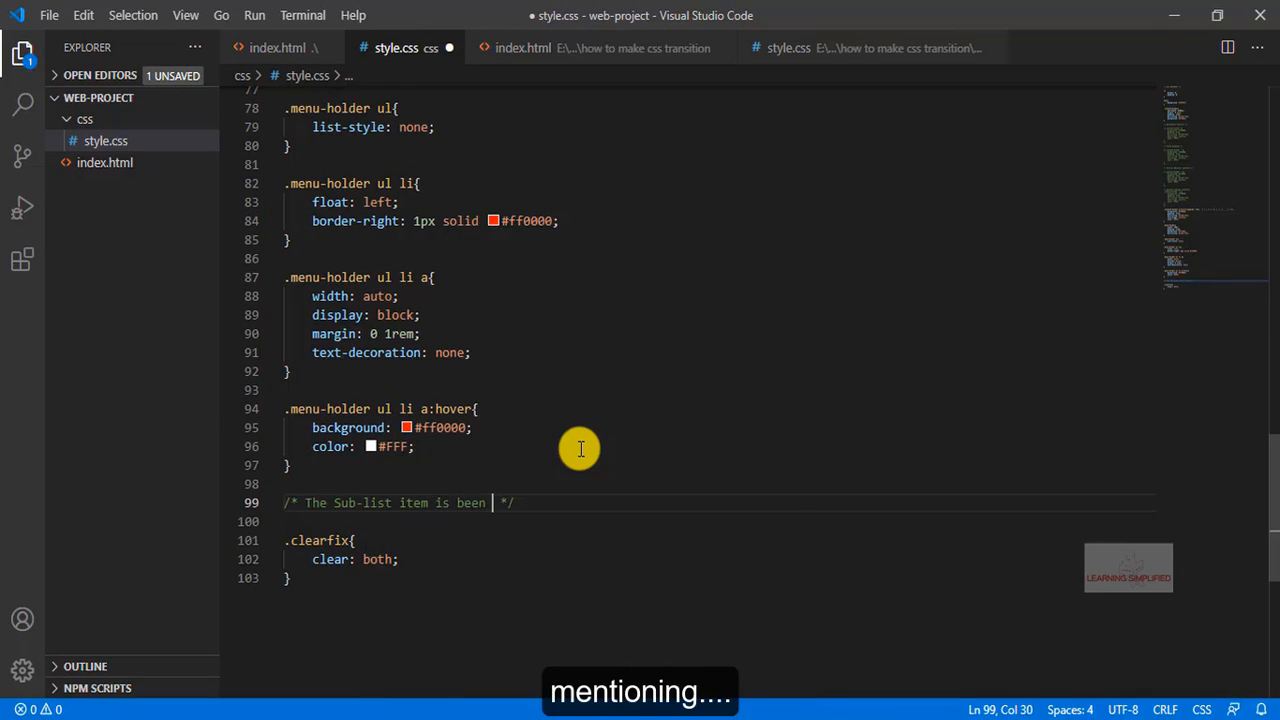
text(created now)
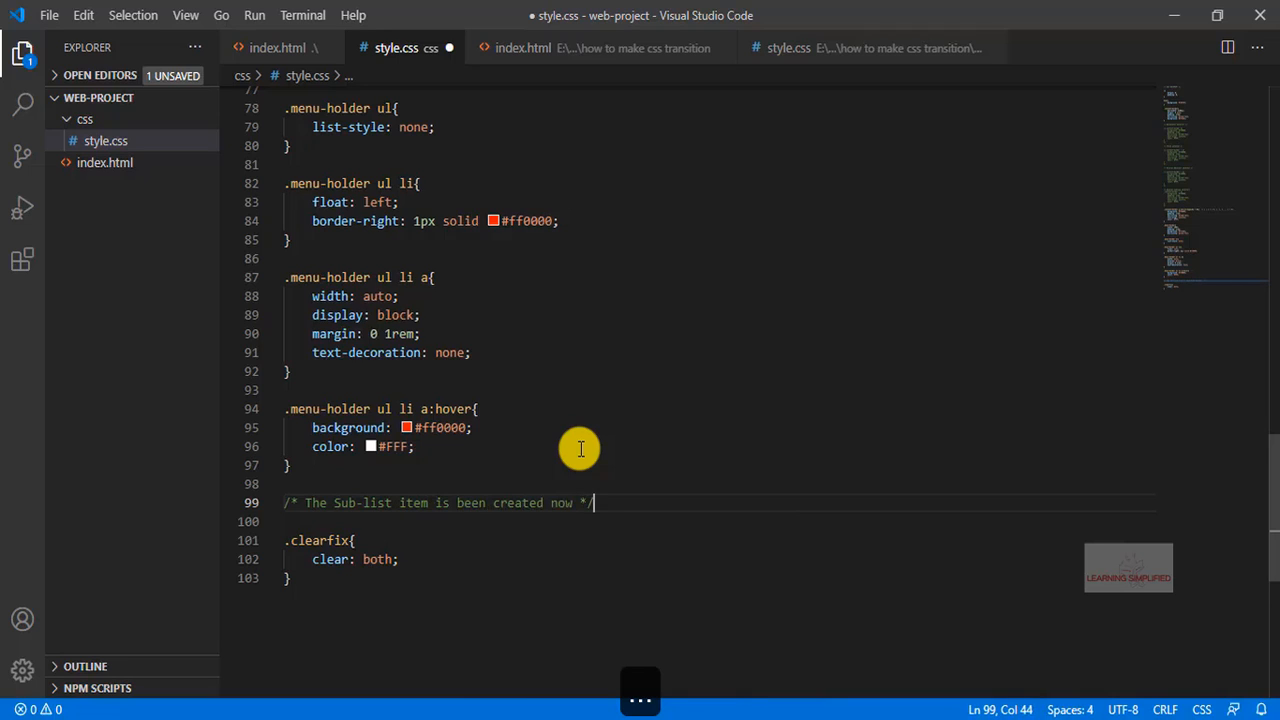
text(.menu-holder ul li)
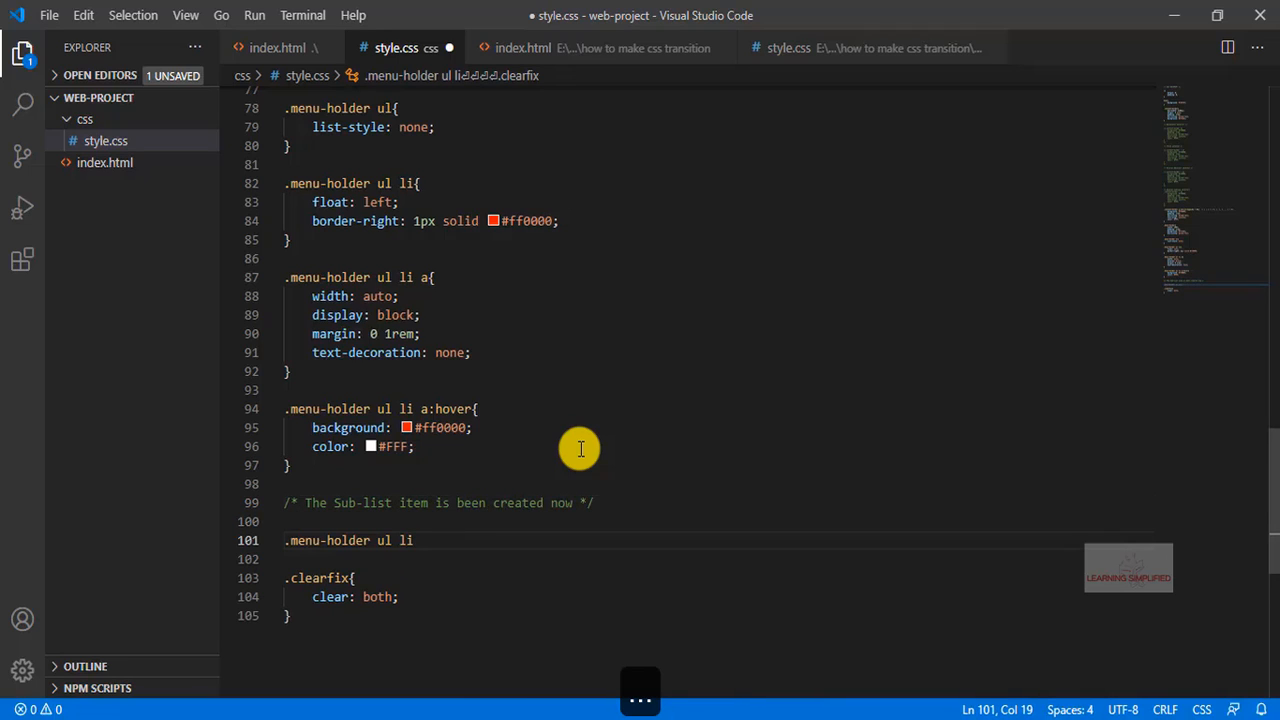
text(a)
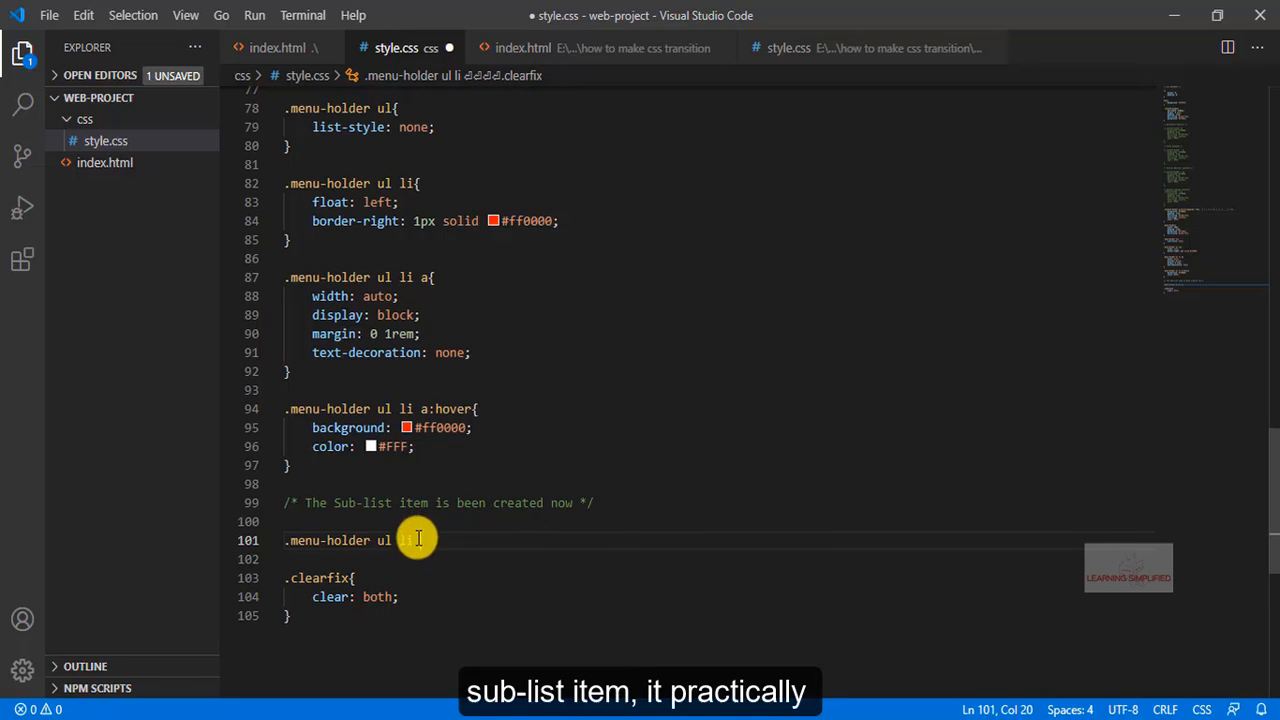
click(276, 48)
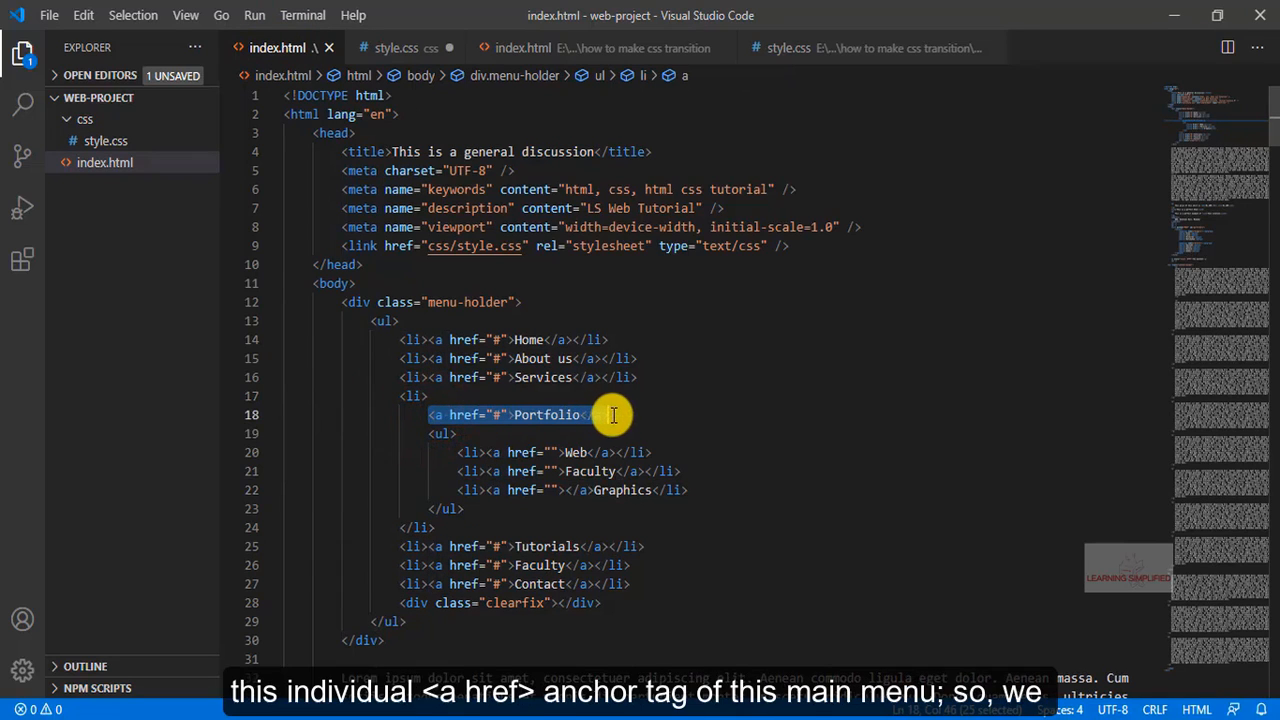
mouse_move(474, 324)
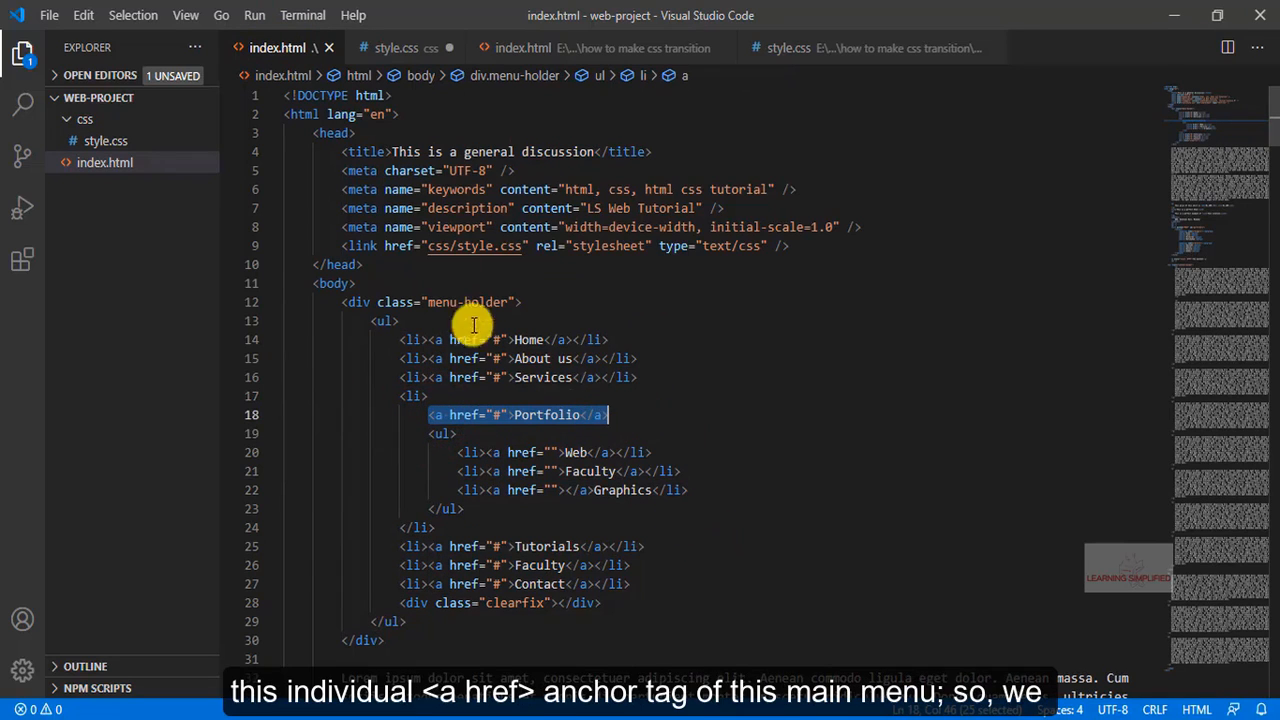
click(396, 48)
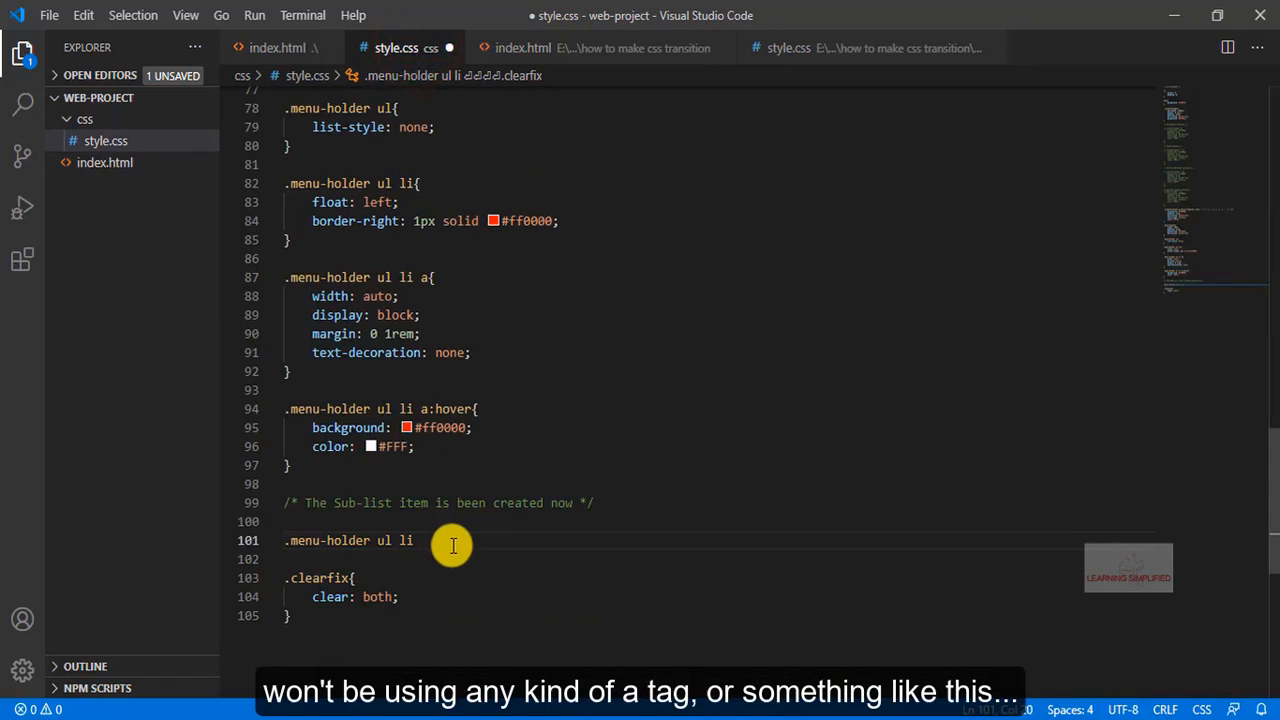
mouse_move(472, 536)
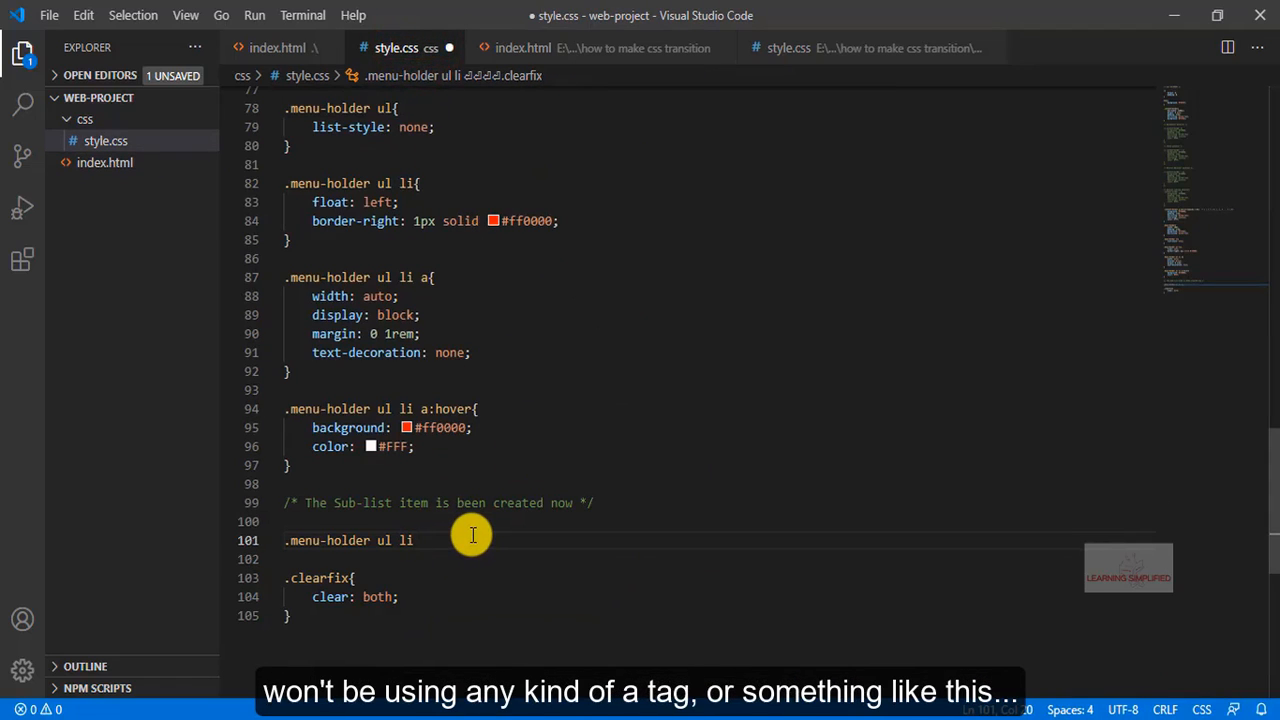
text(ul)
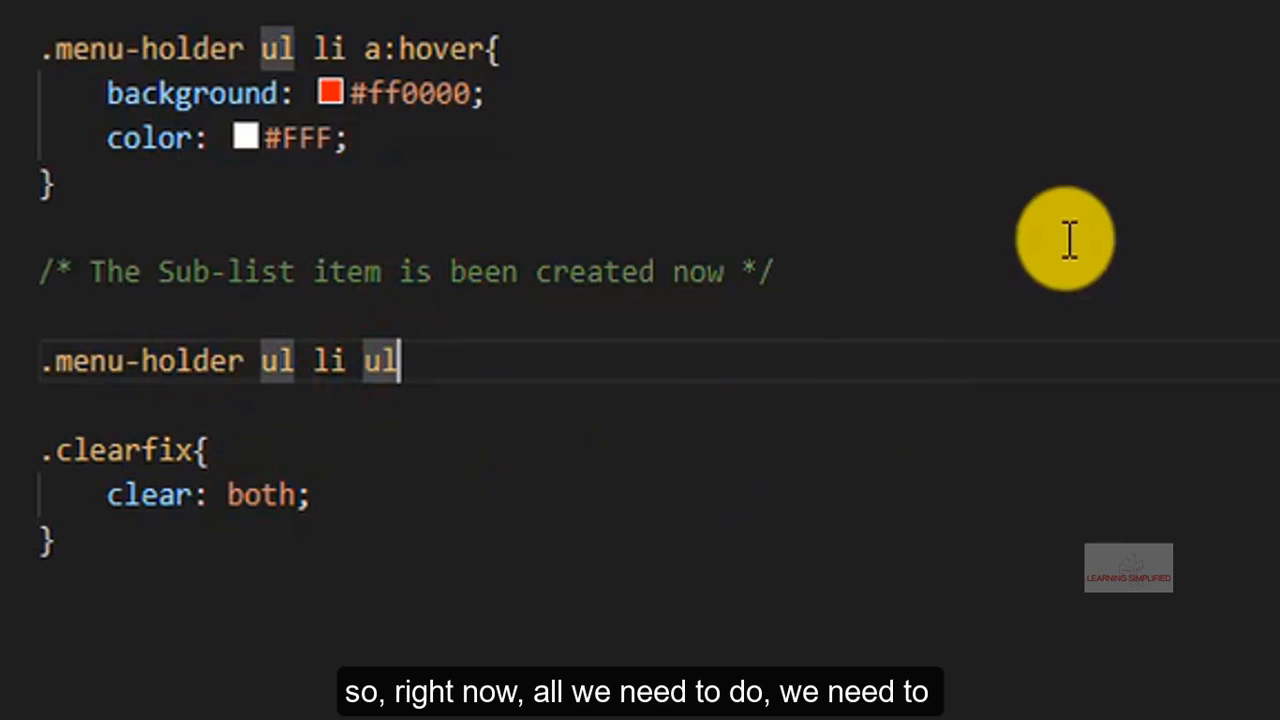
text({)
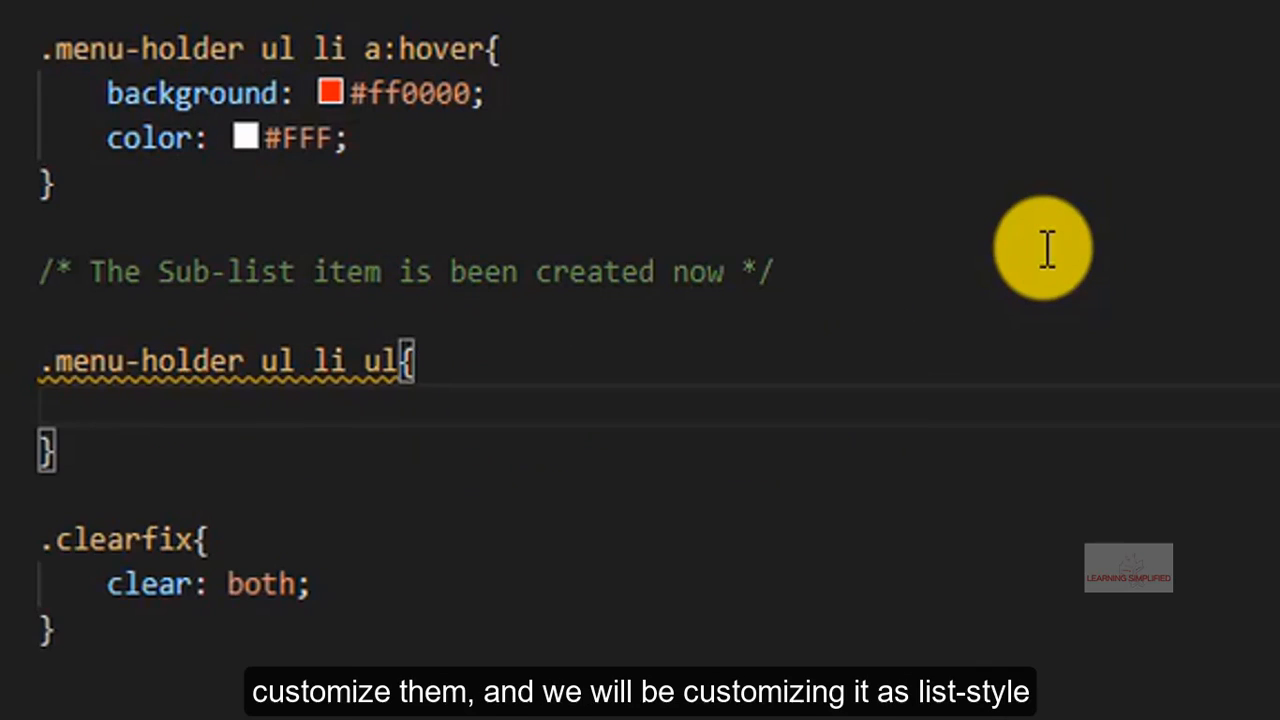
Step: Set the sub-list rule's list-style, replacing none with georgian from IntelliSense
text(list-style: ;)
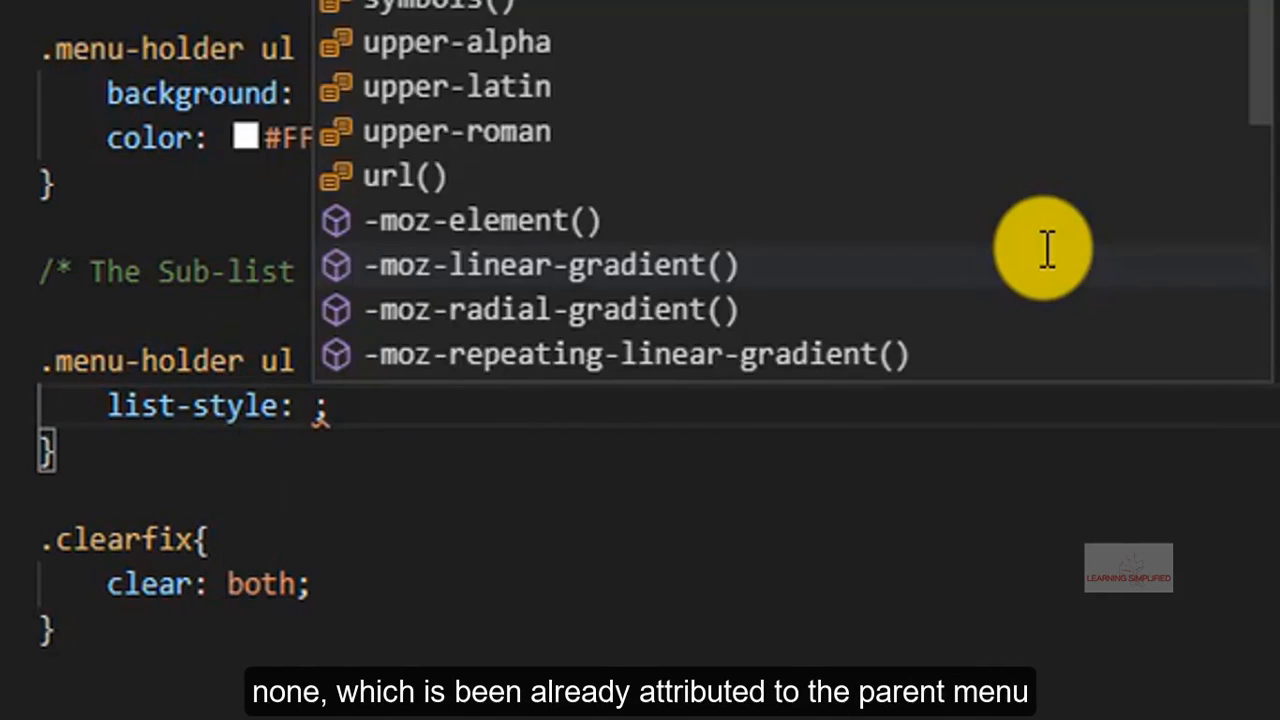
text(none)
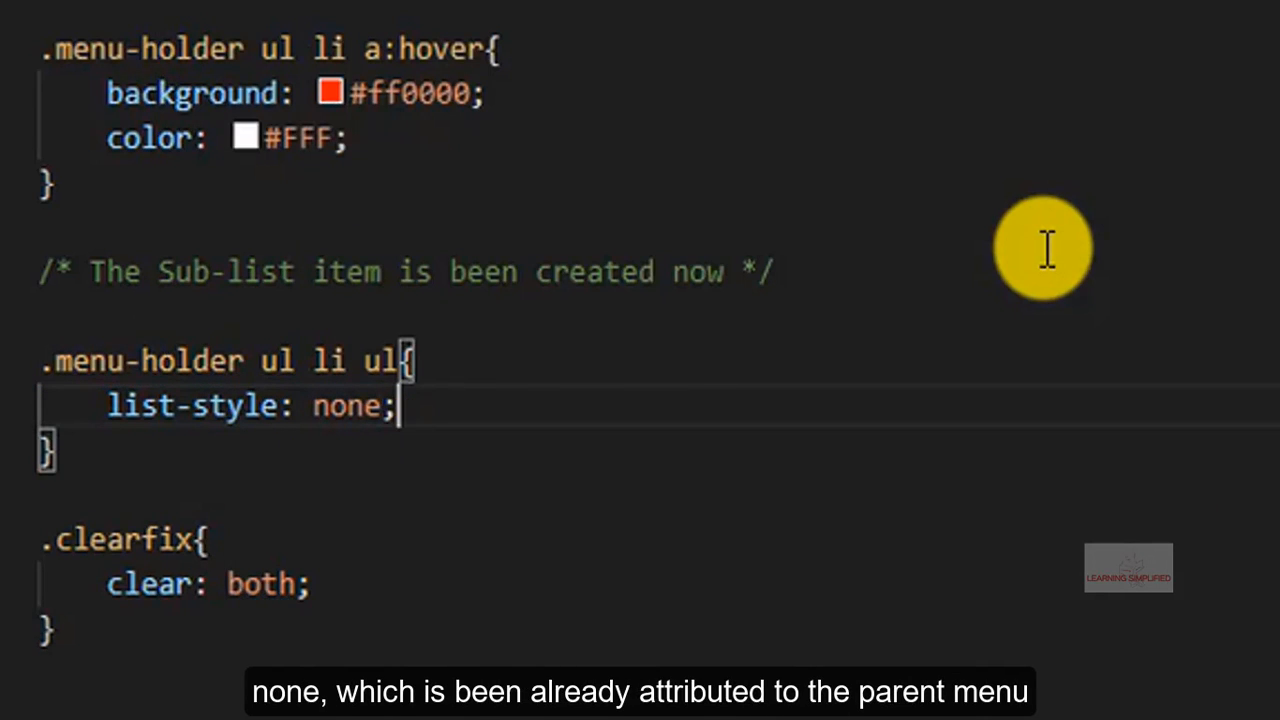
key(enter)
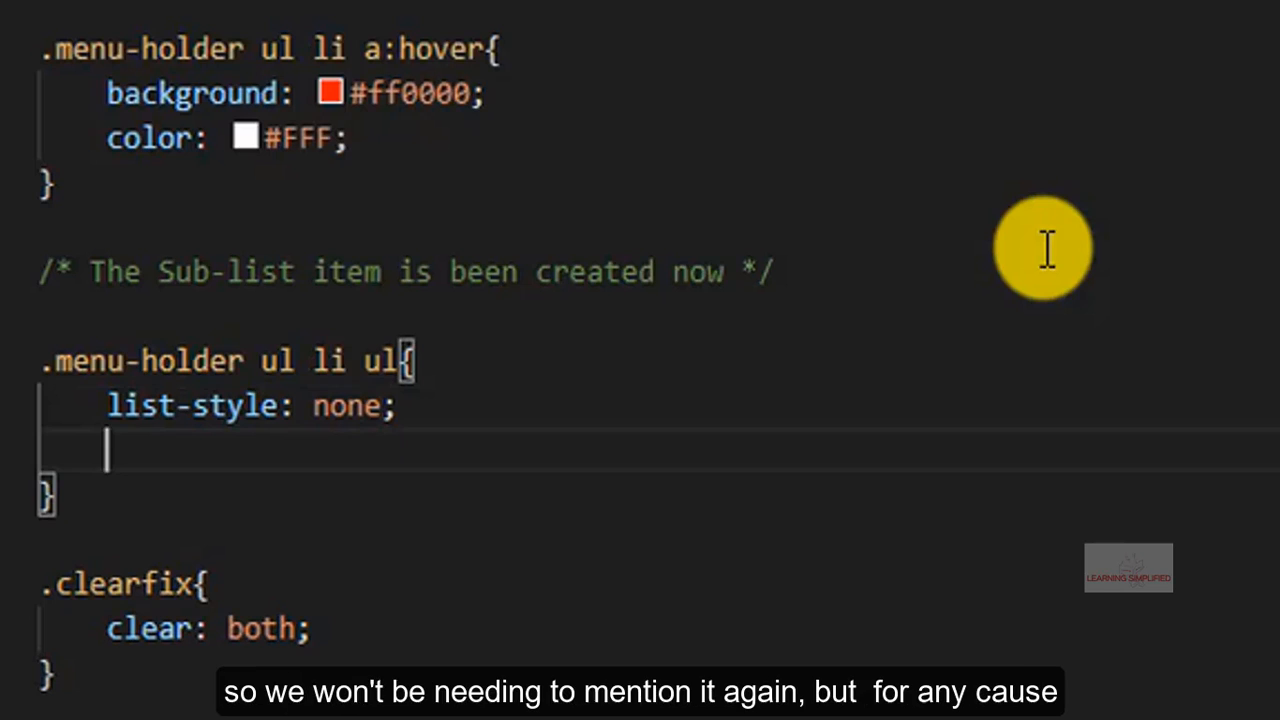
mouse_move(456, 344)
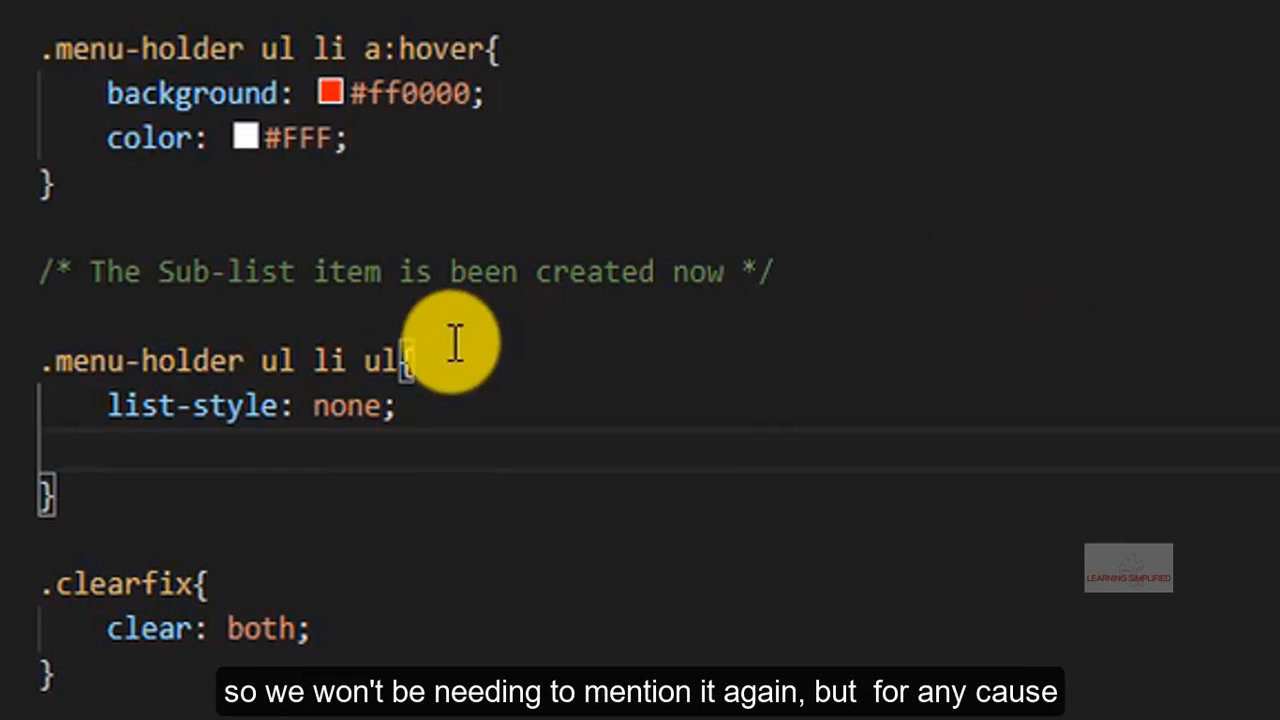
double_click(346, 404)
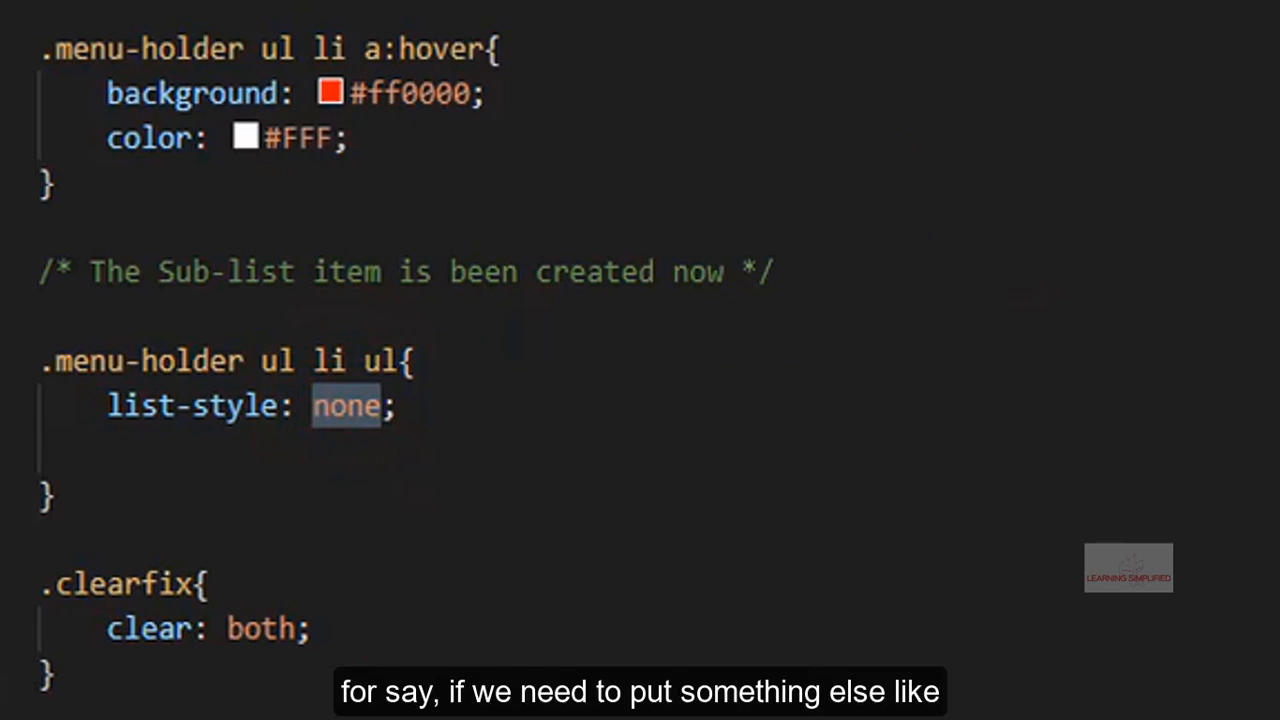
text(g)
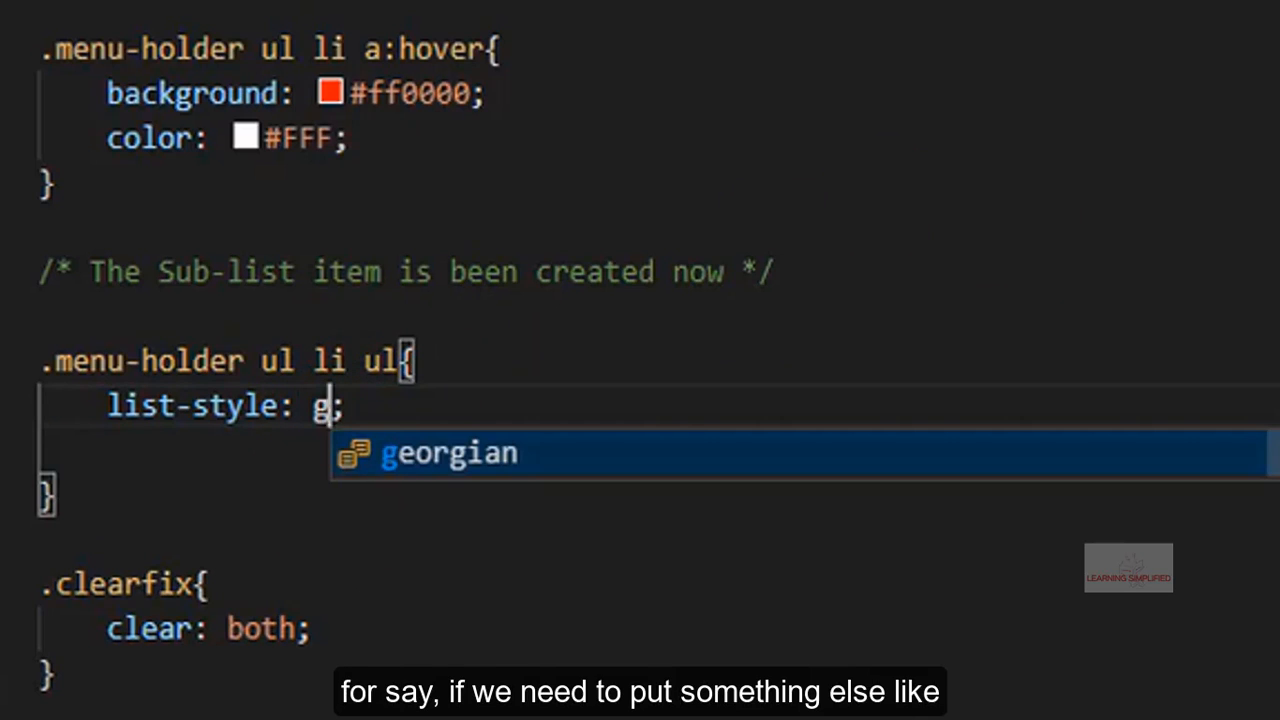
key(Tab)
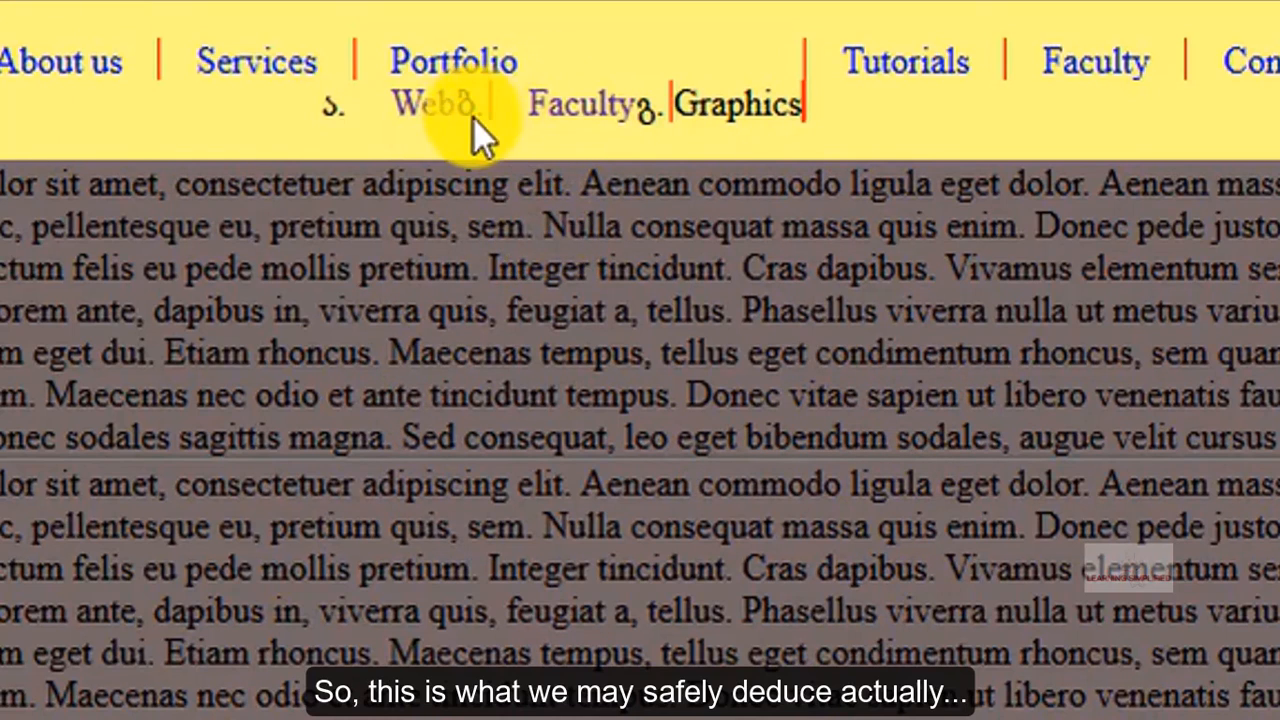
mouse_move(390, 150)
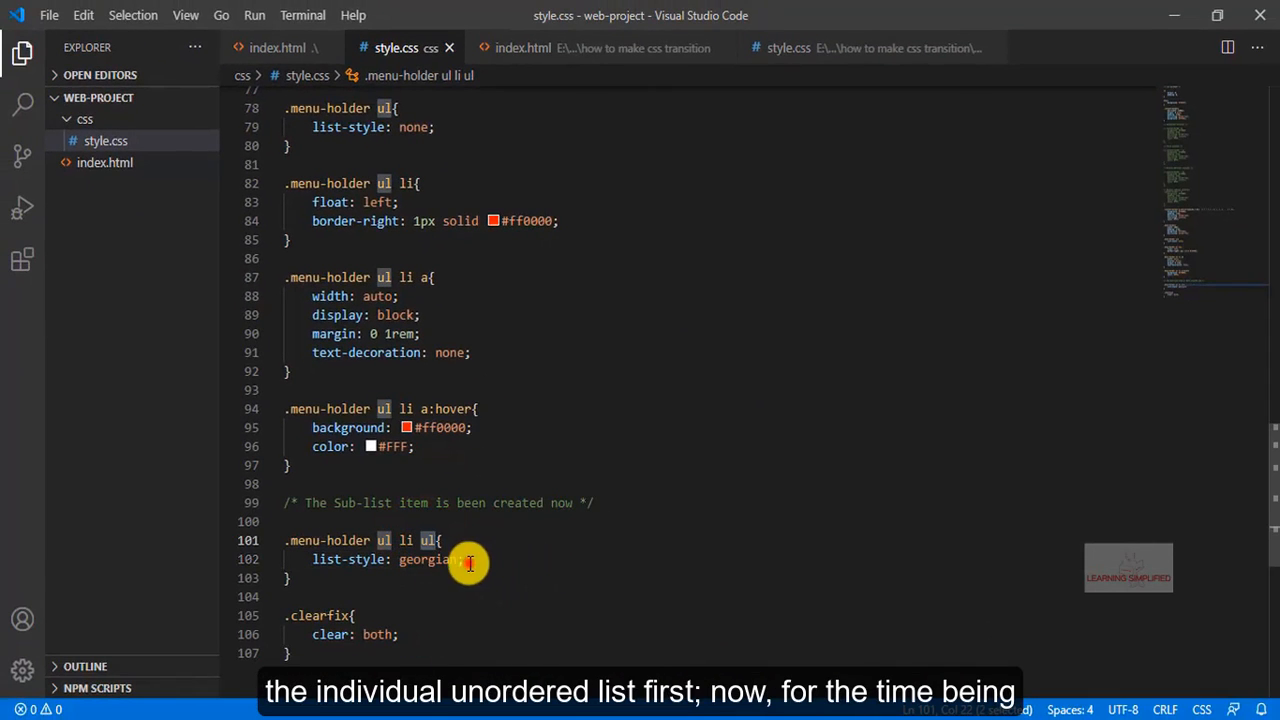
Step: Change the sub-list's list-style from georgian to none
double_click(428, 560)
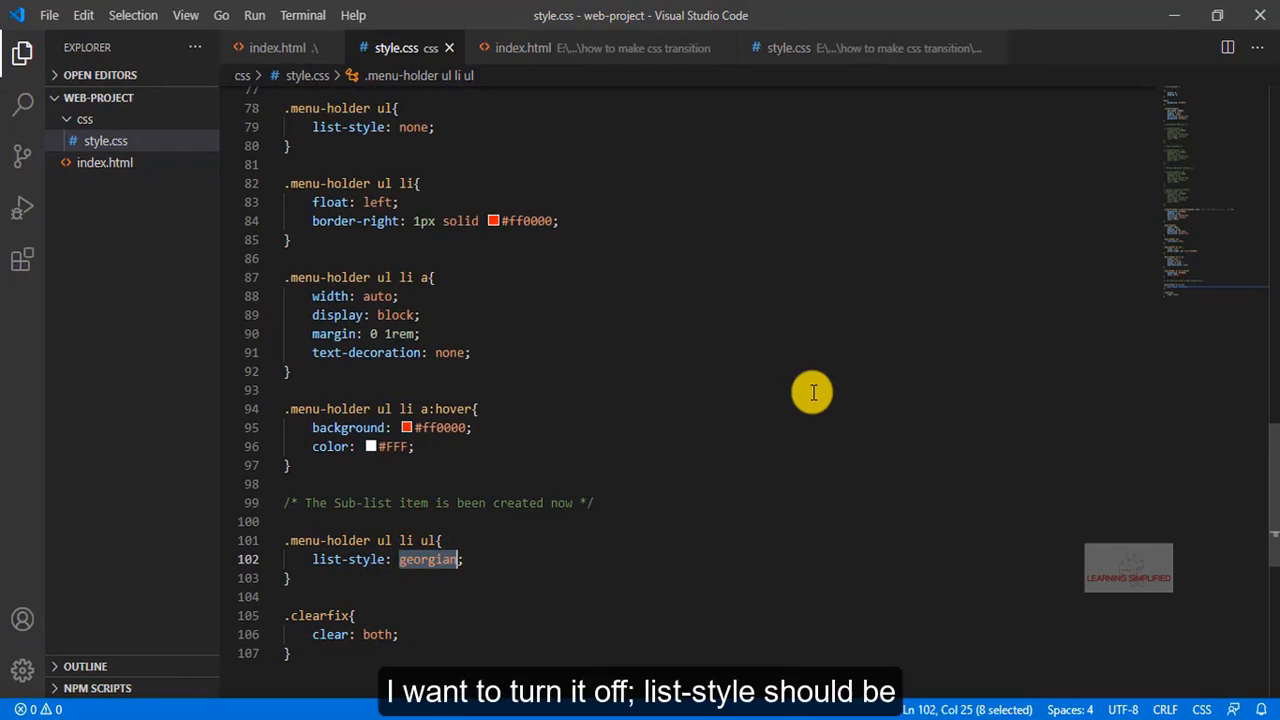
text(none)
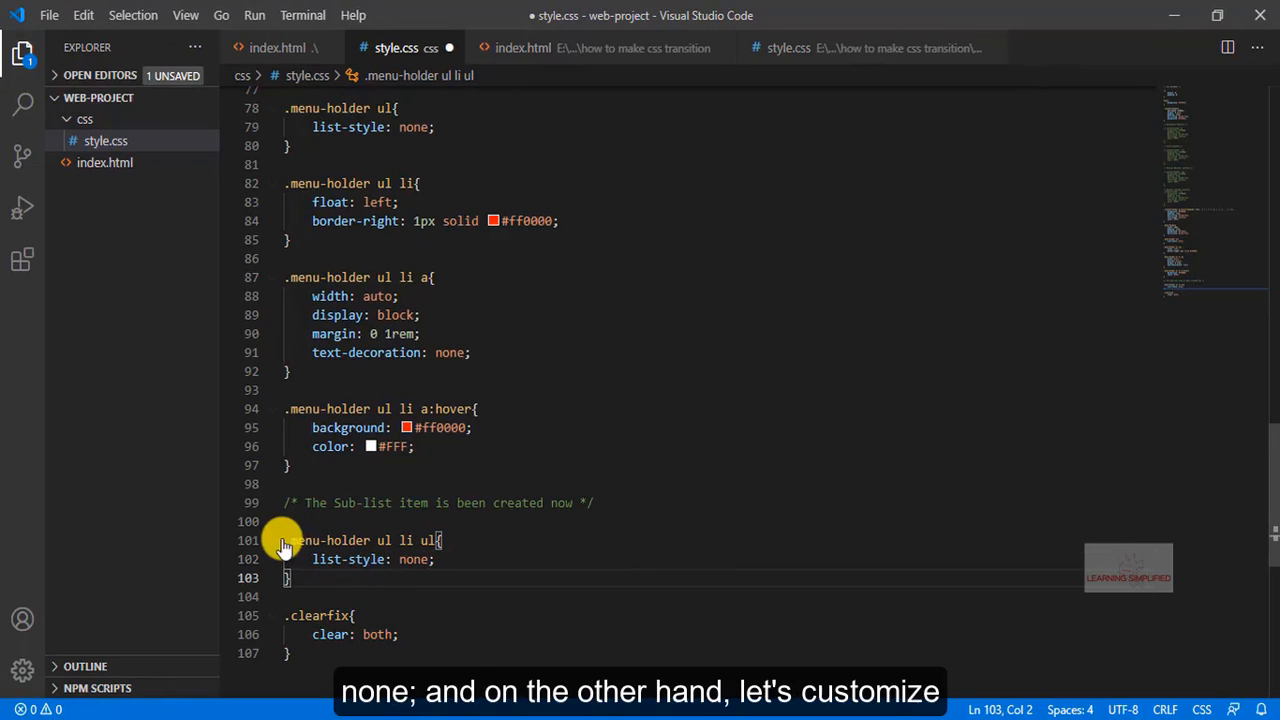
double_click(340, 540)
text(.menu-holder ul li ul li)
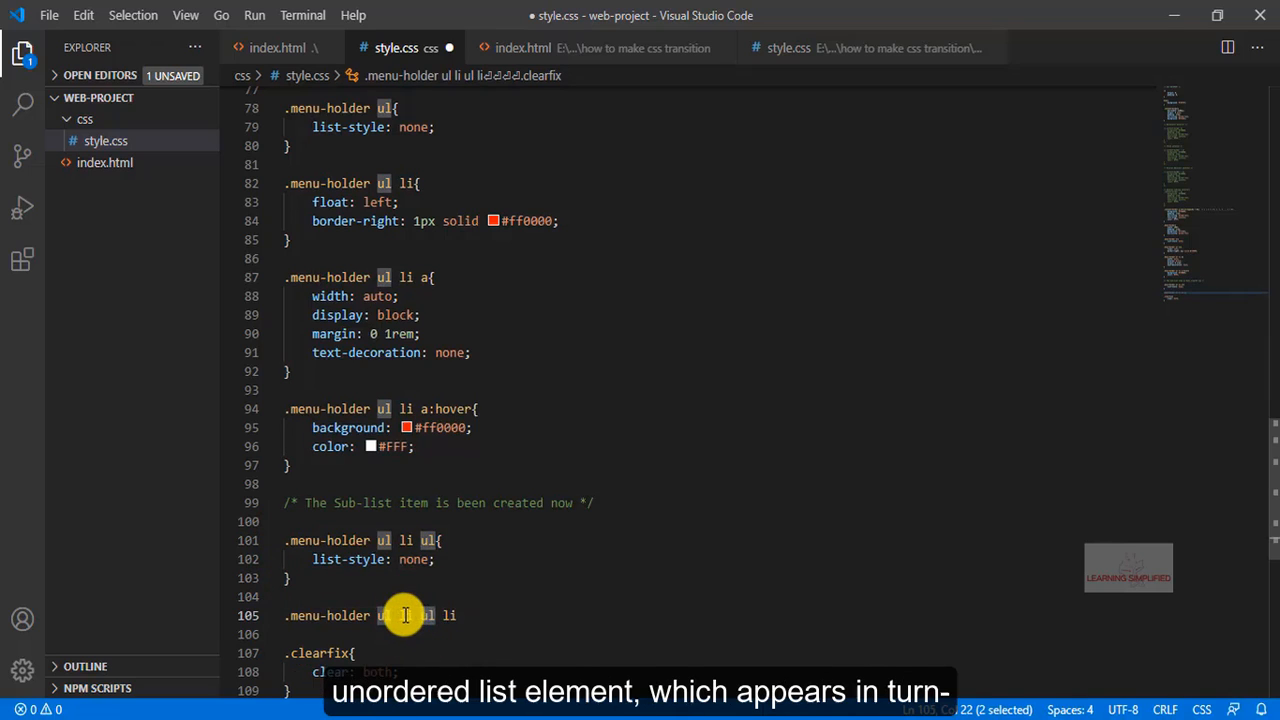
Step: Add a .menu-holder ul li ul li rule with a float: left setting
click(404, 616)
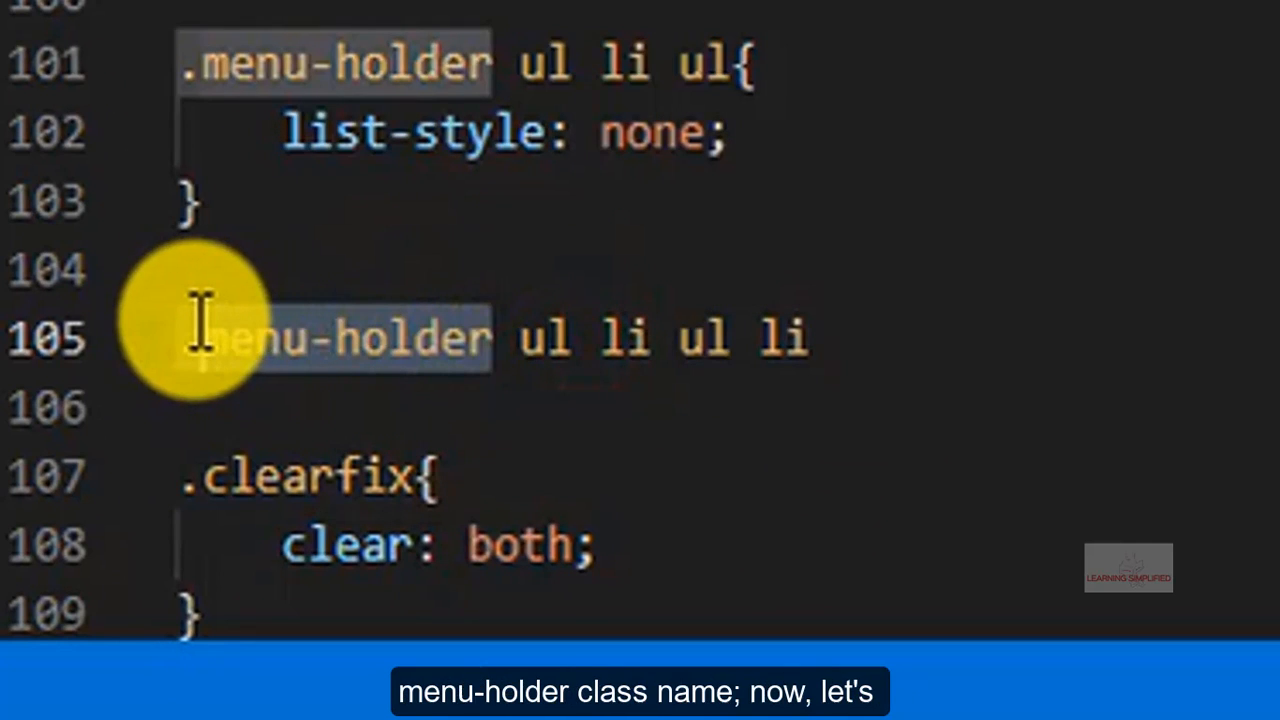
mouse_move(850, 336)
text({)
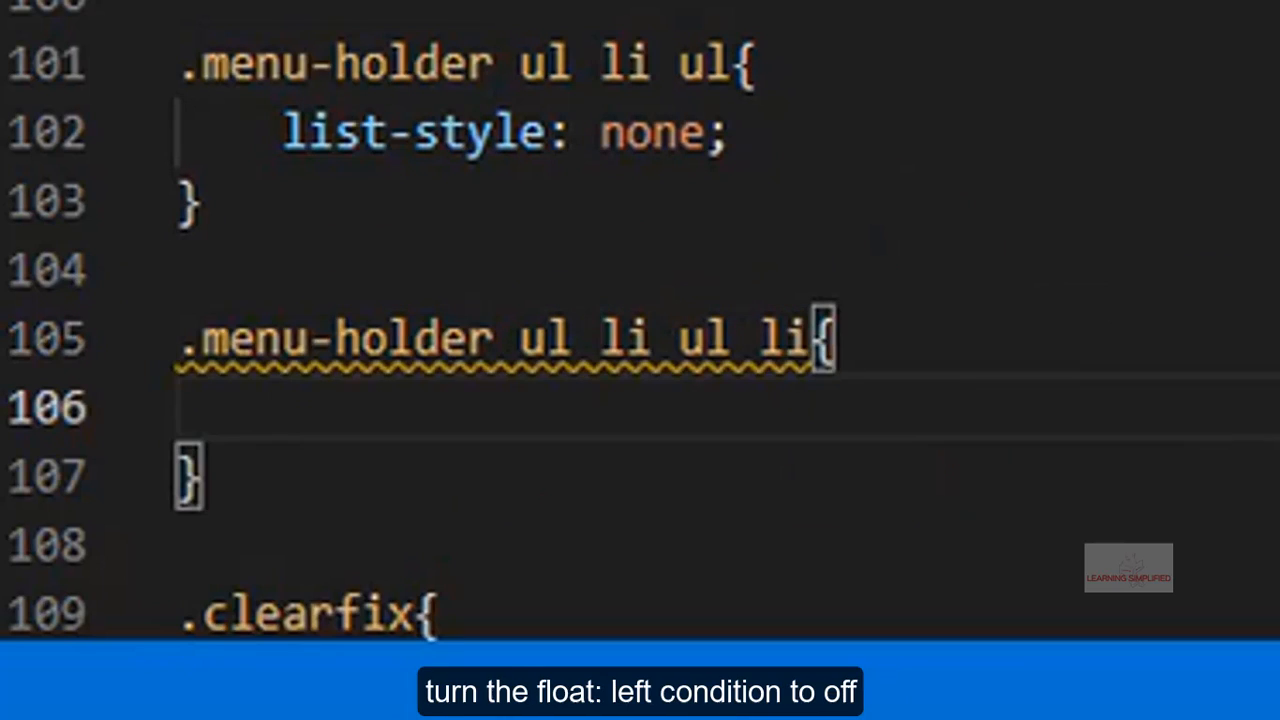
text(float)
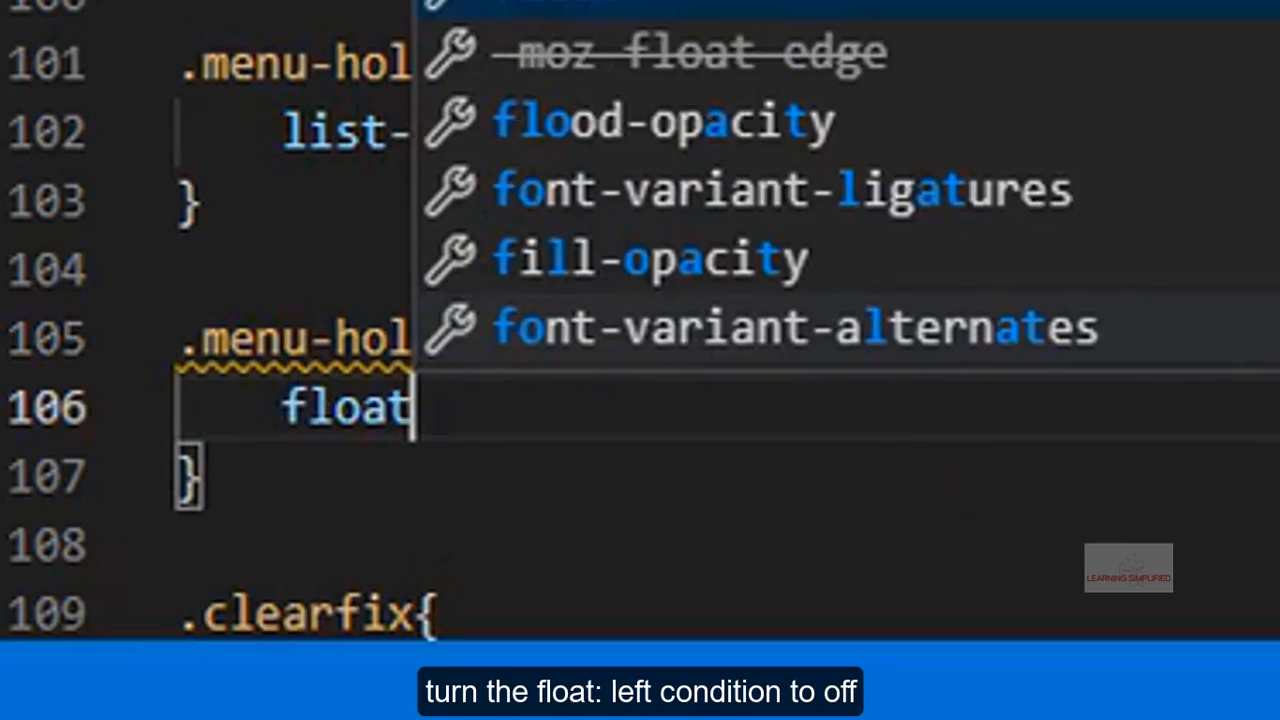
text(: le)
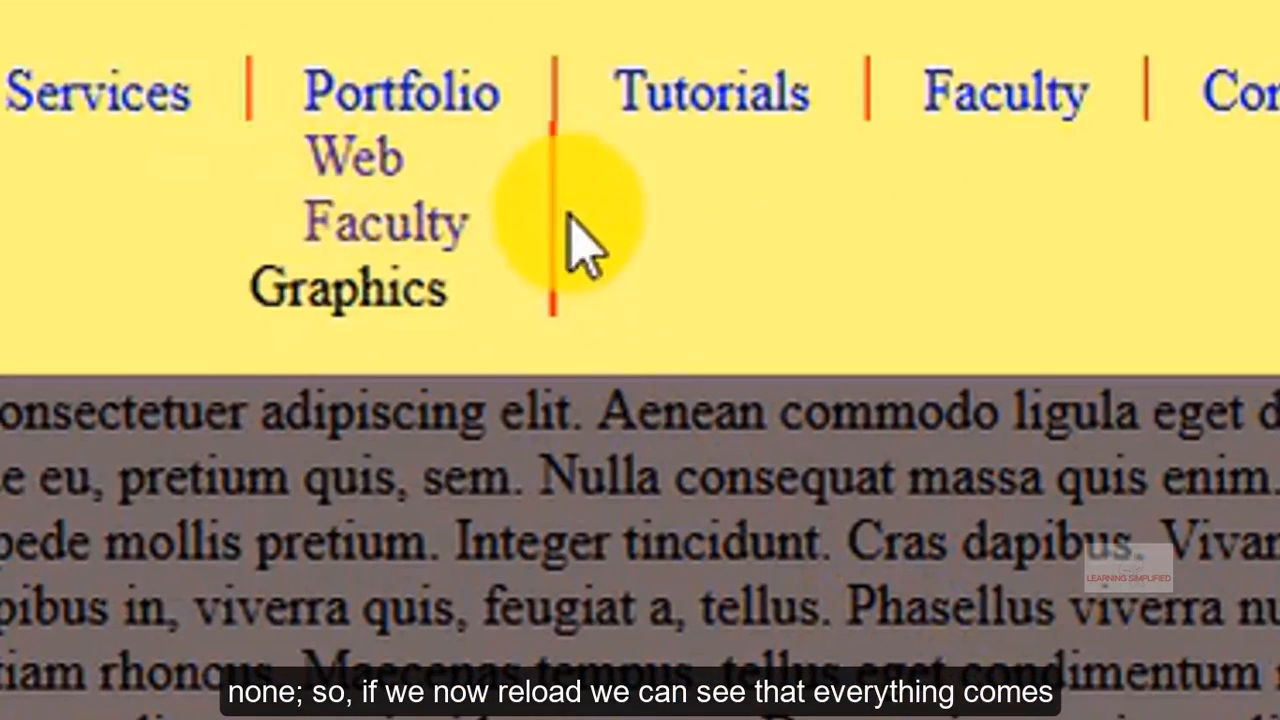
mouse_move(660, 580)
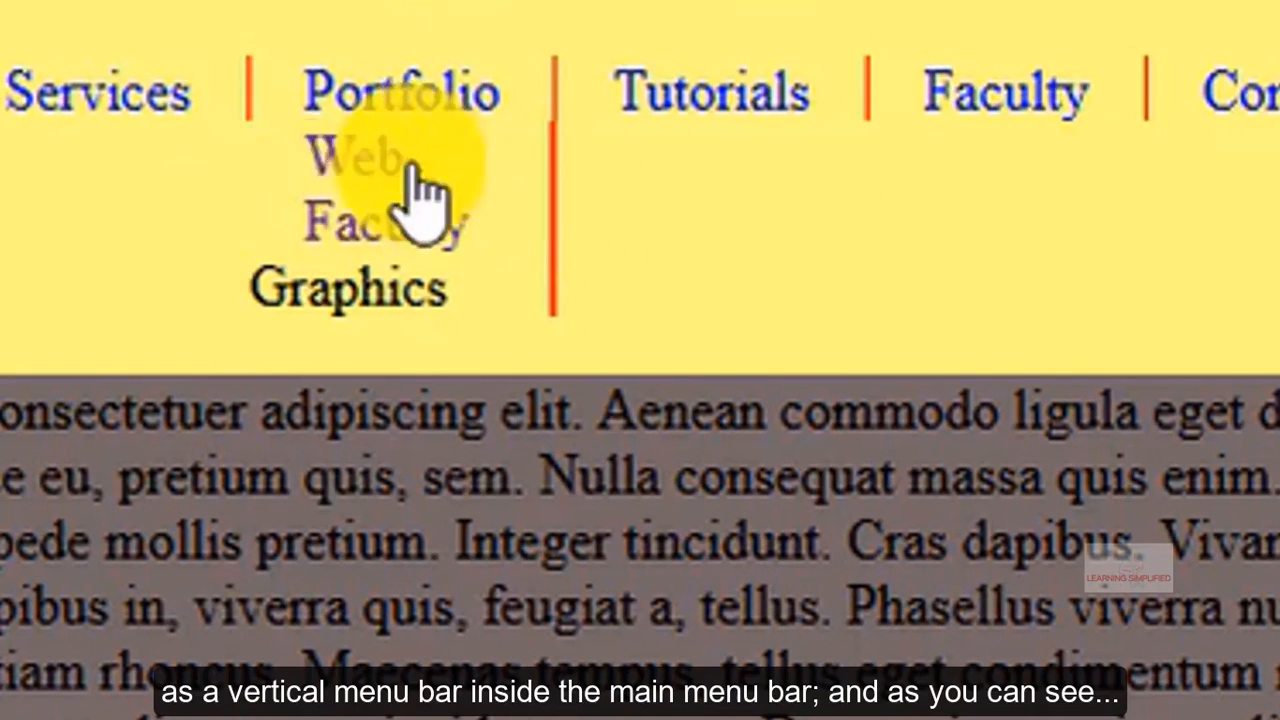
mouse_move(630, 210)
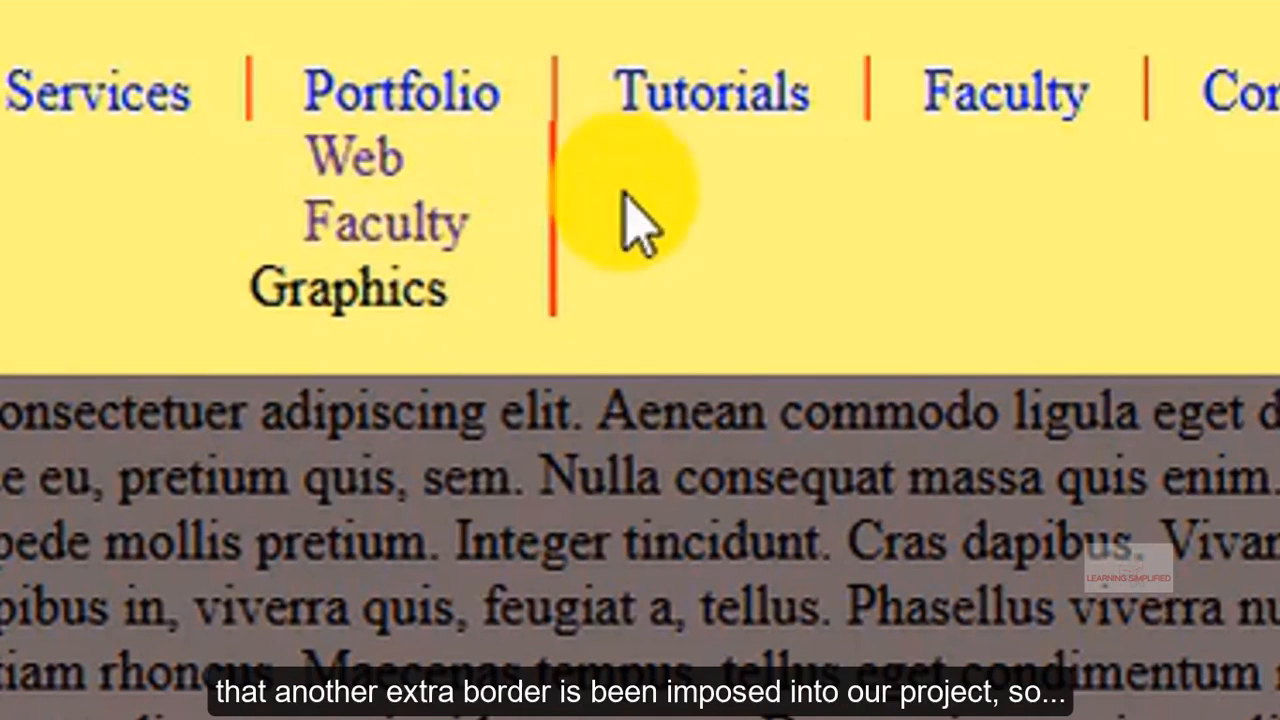
mouse_move(624, 200)
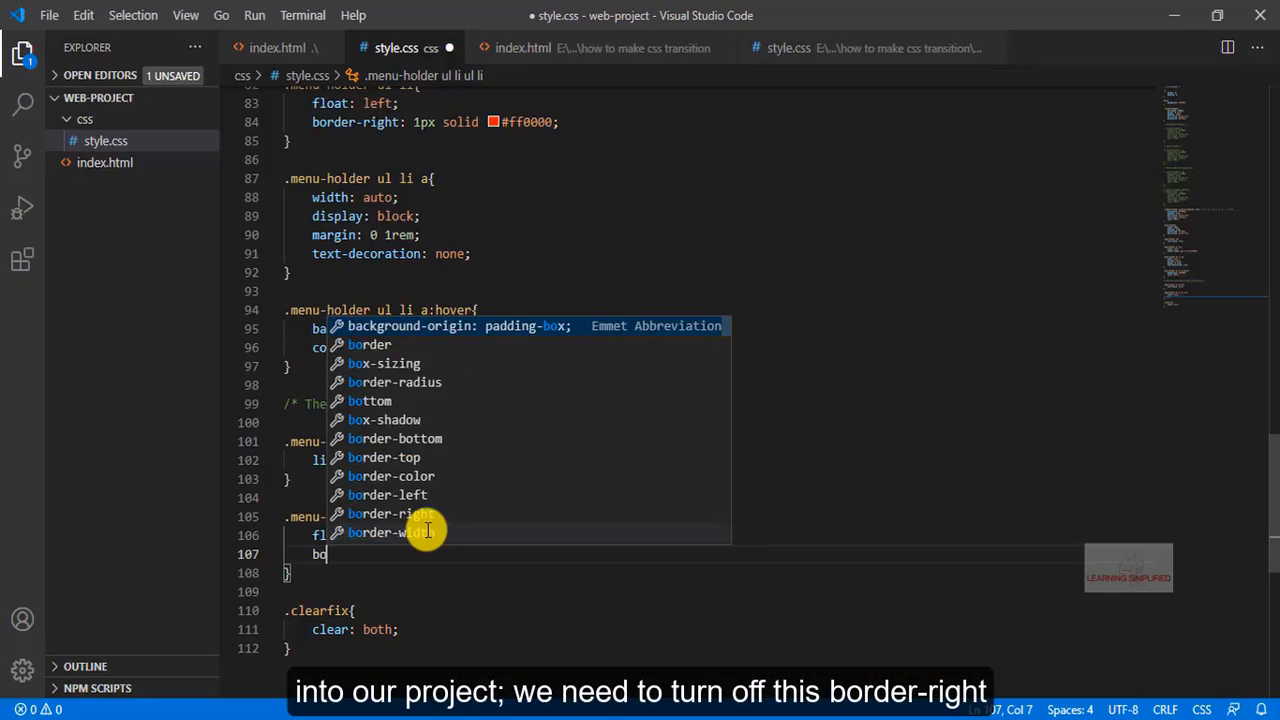
Step: Add border-right: none to the sub-menu item rule
text(border-r)
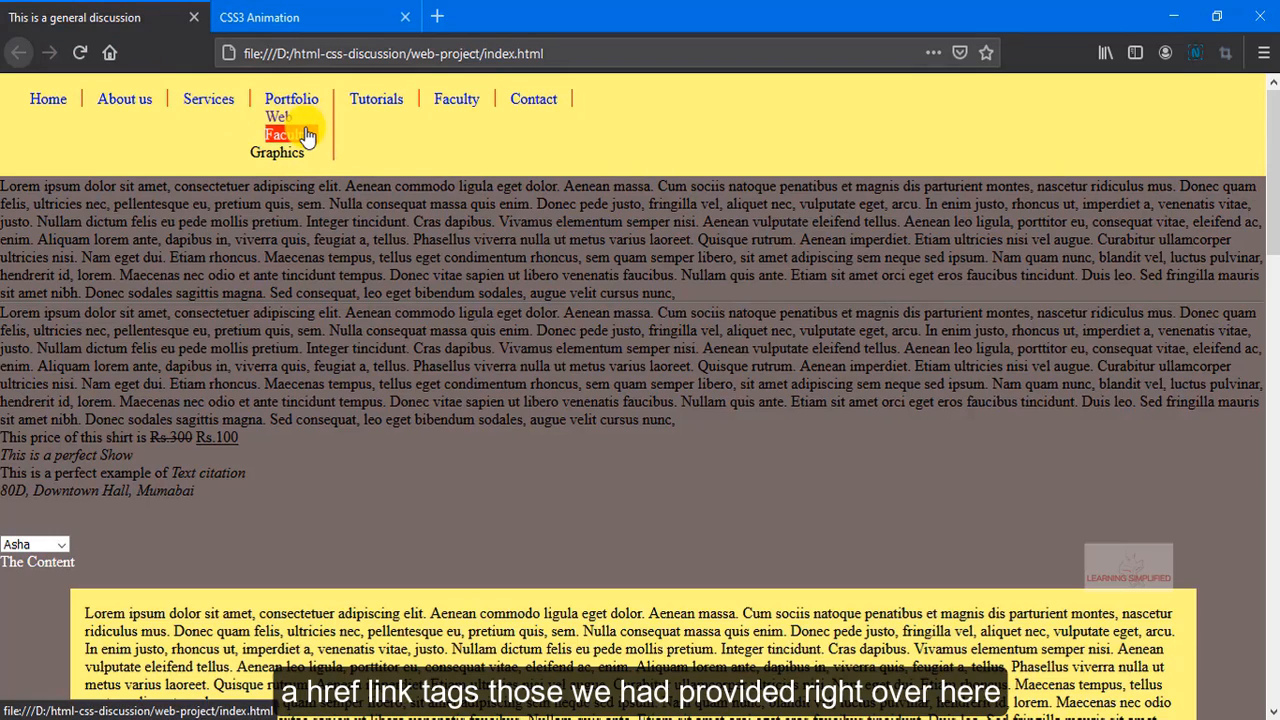
mouse_move(282, 116)
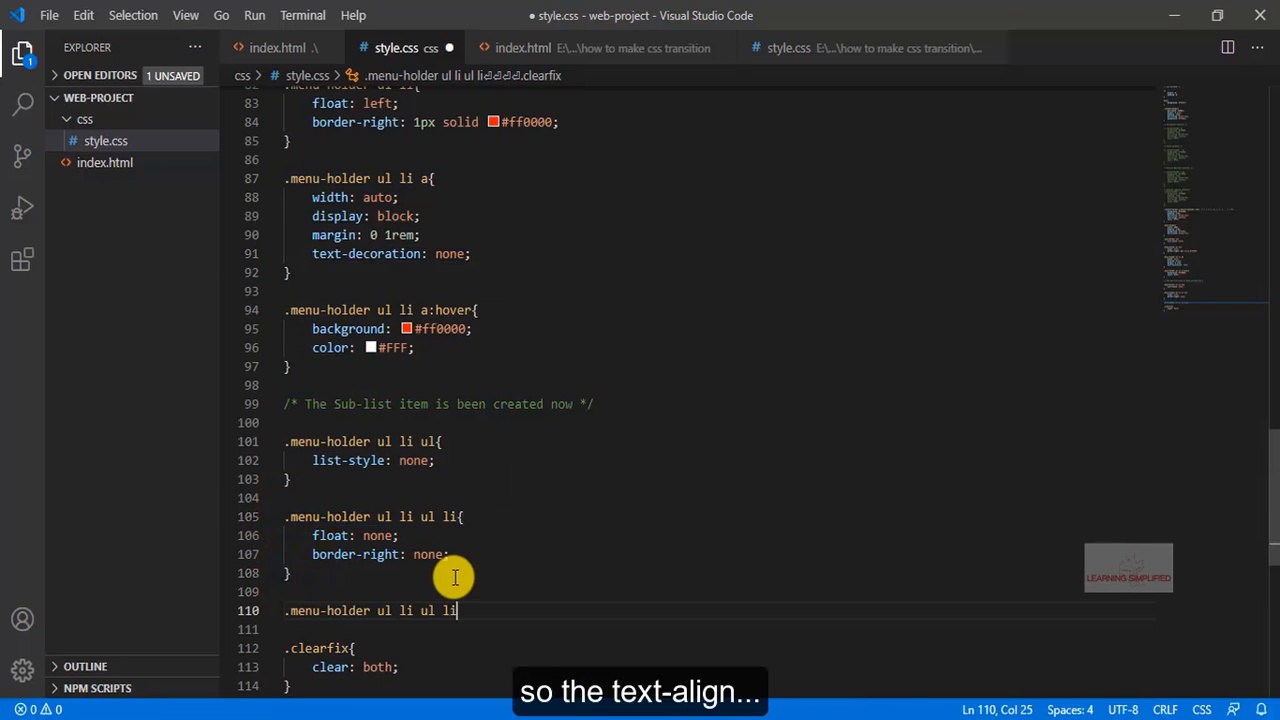
Step: Add a .menu-holder ul li ul li a rule with text-align: left!important and text-decoration: underline
text(a)
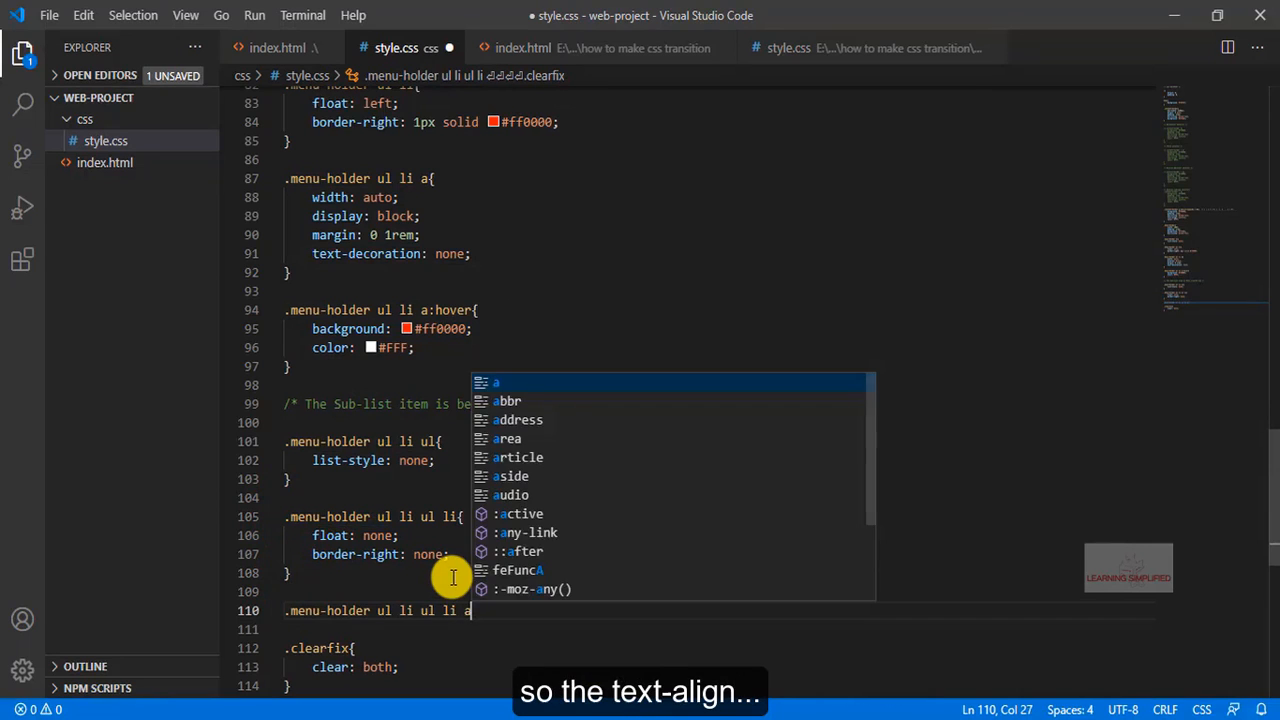
text(text-align: left;)
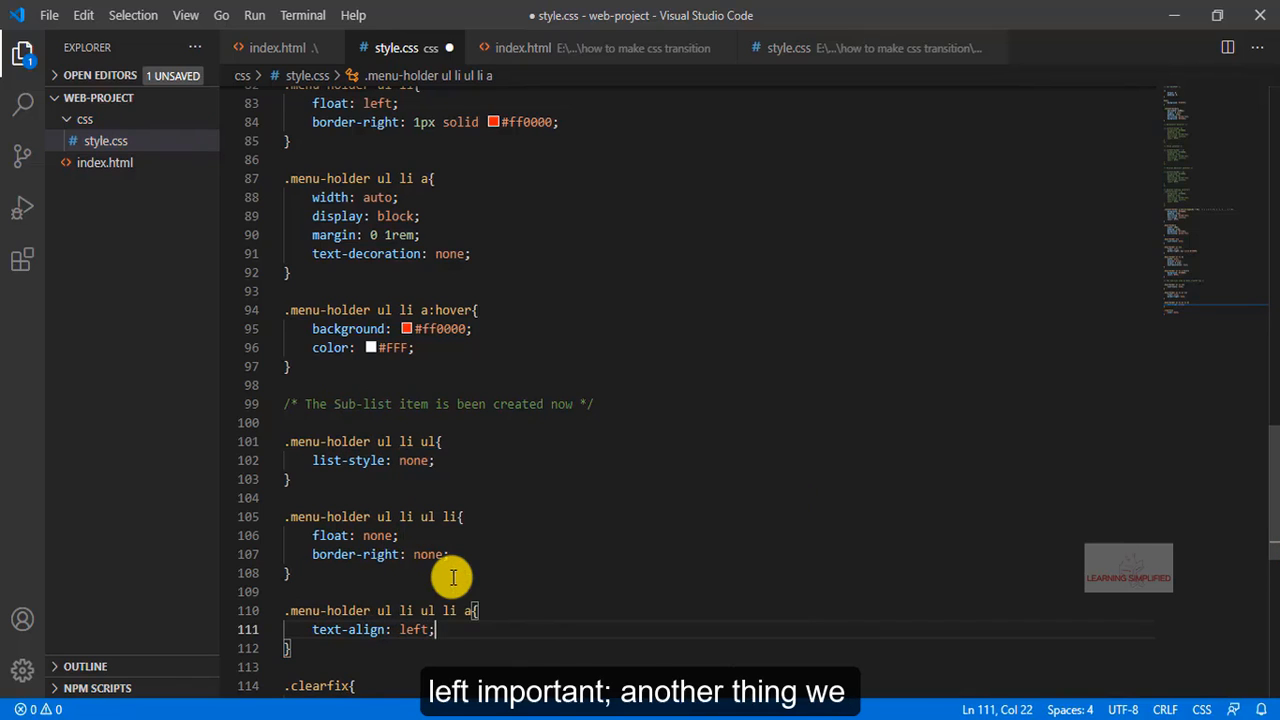
text(!important)
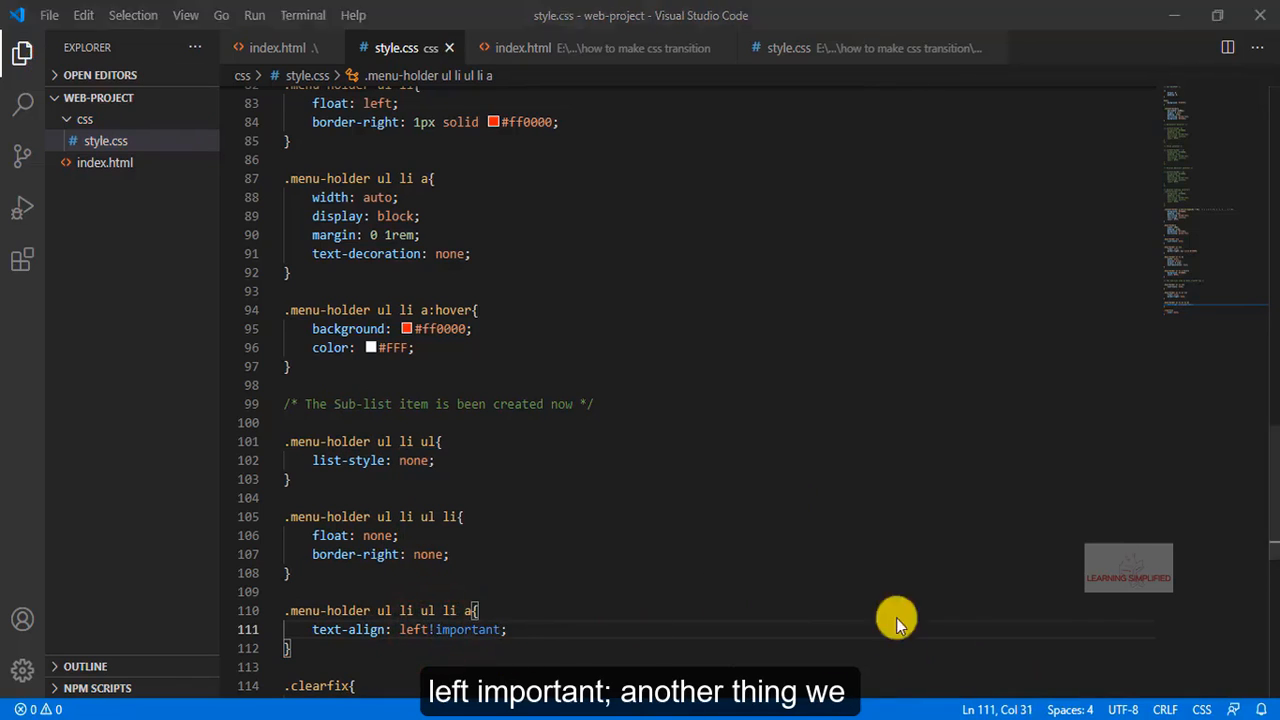
mouse_move(384, 280)
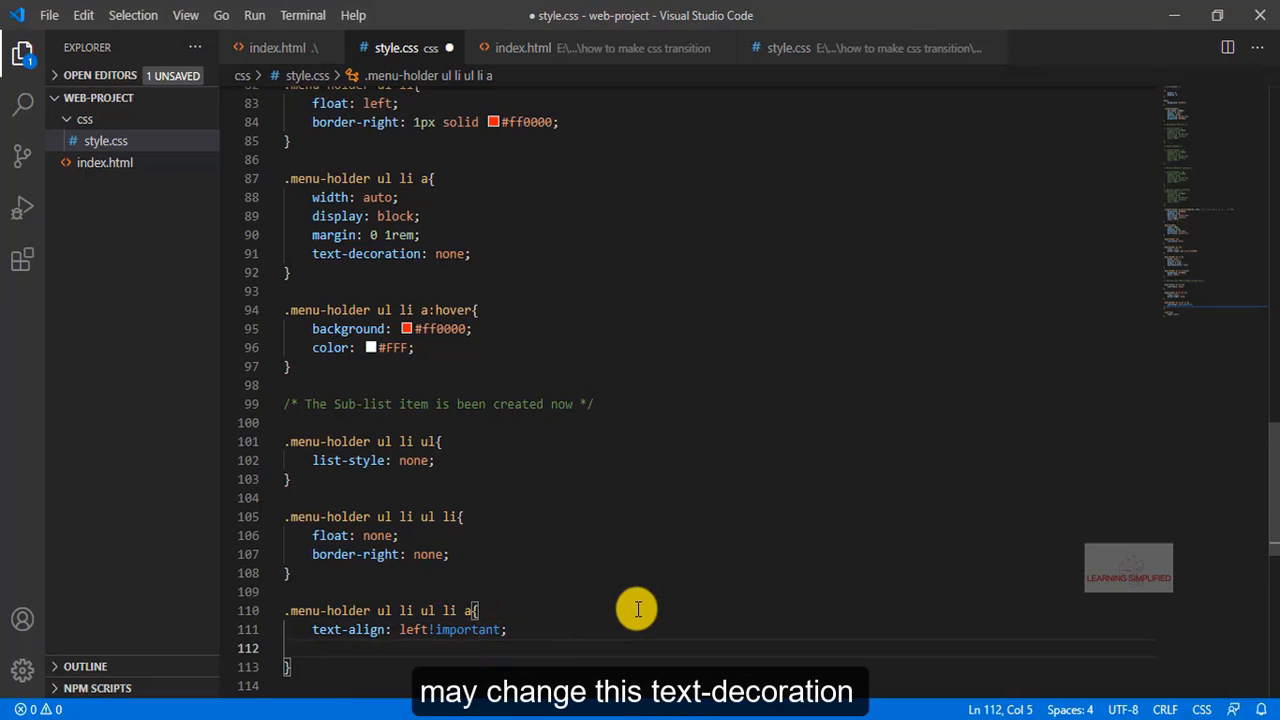
text(text-decoration: ;)
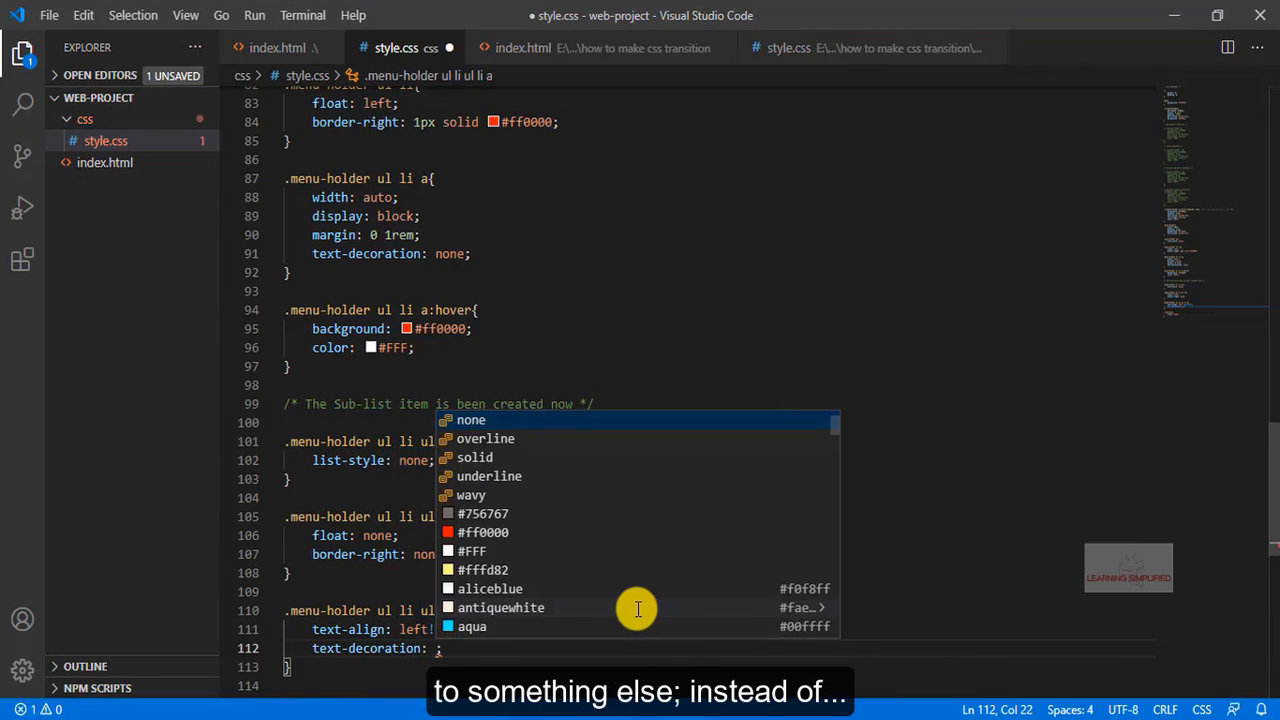
text(underline)
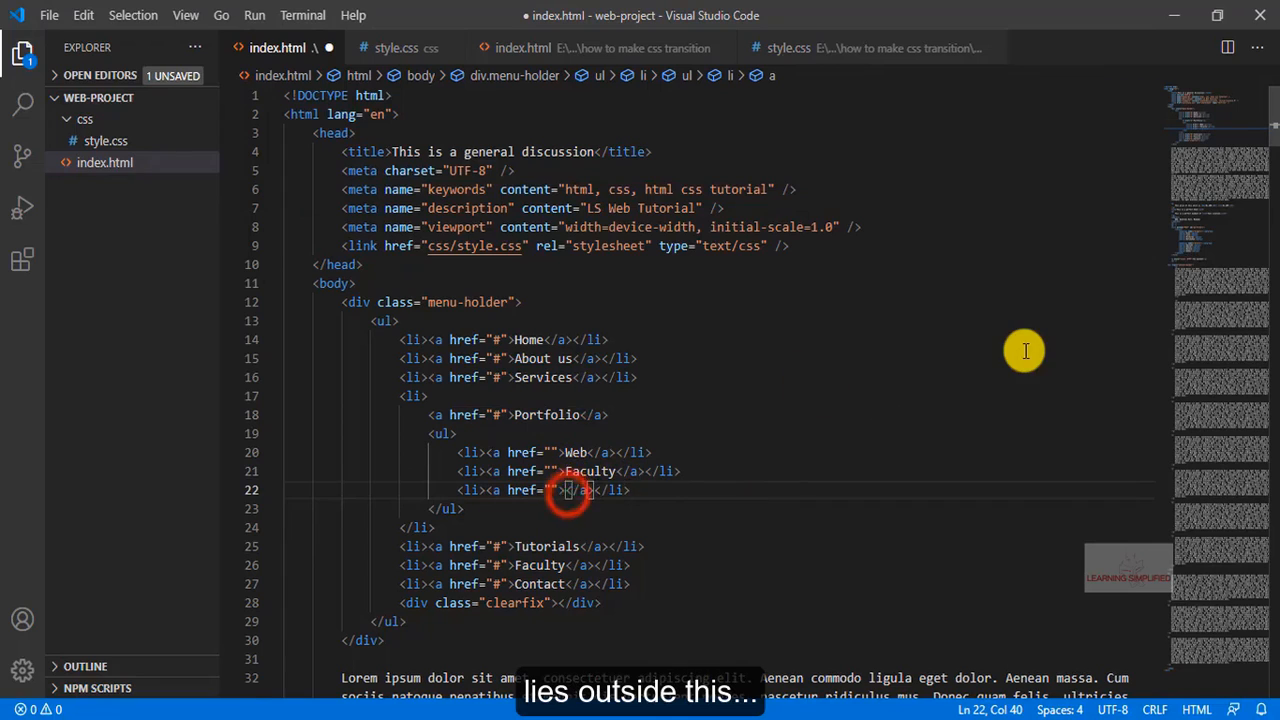
Step: Put Graphics inside the third sub-list link and reload the page in Firefox
text(Graphics)
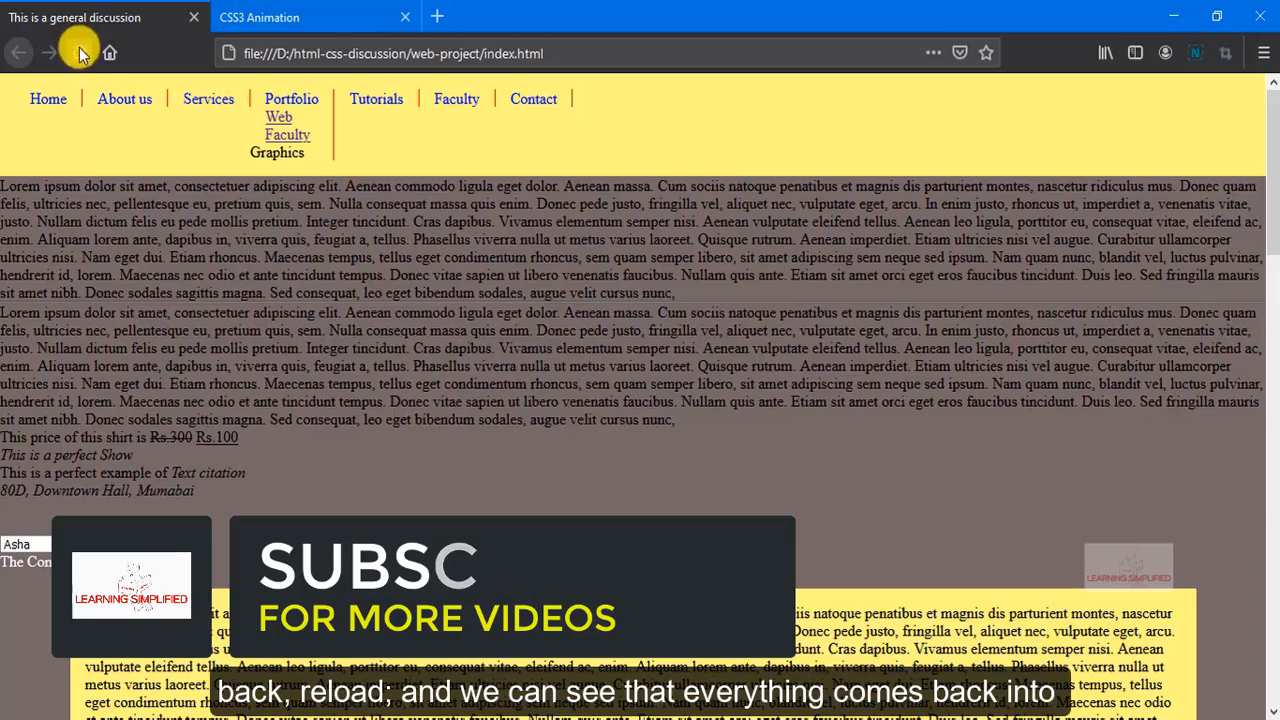
click(80, 52)
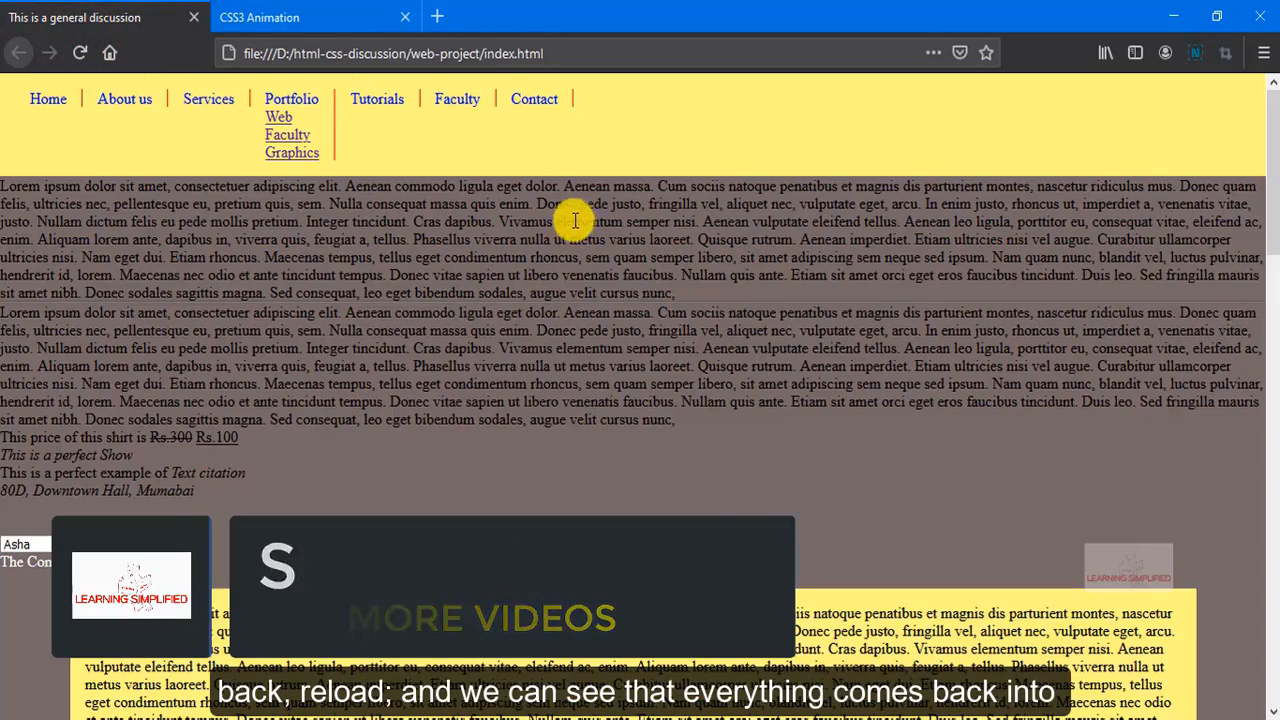